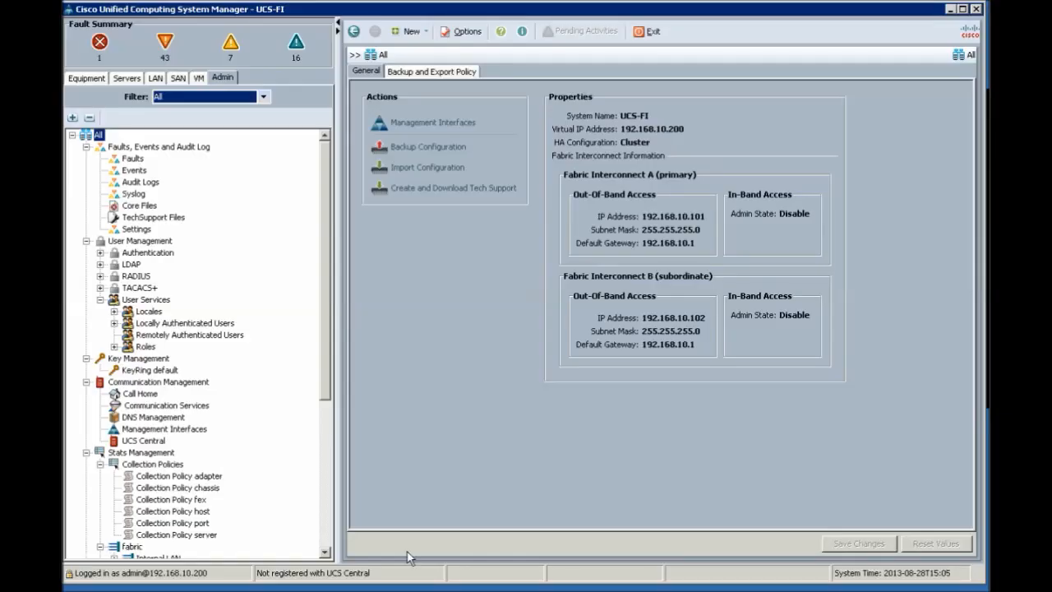
mouse_move(427, 146)
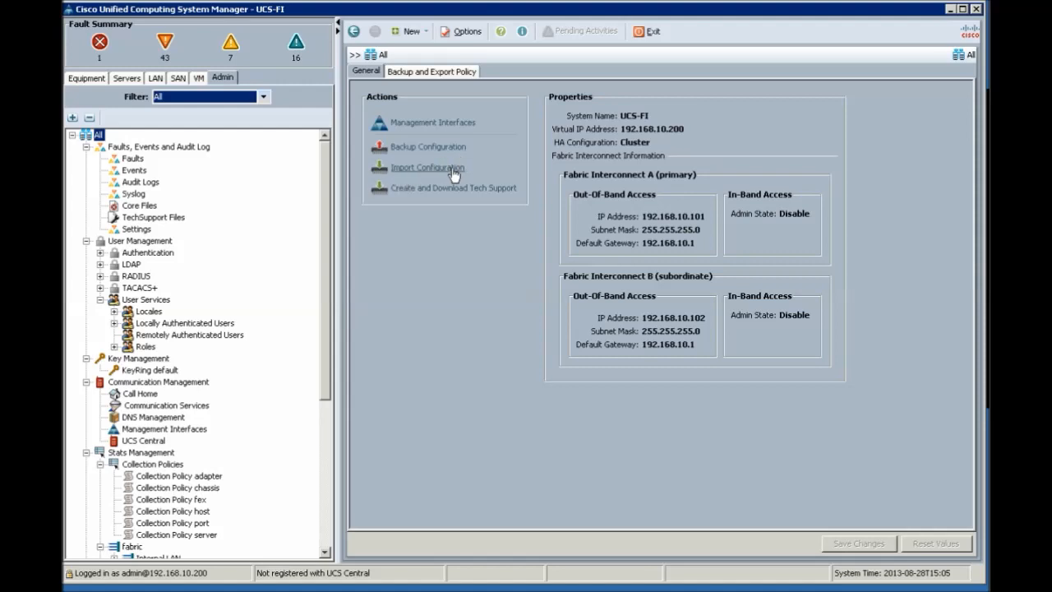
mouse_move(472, 198)
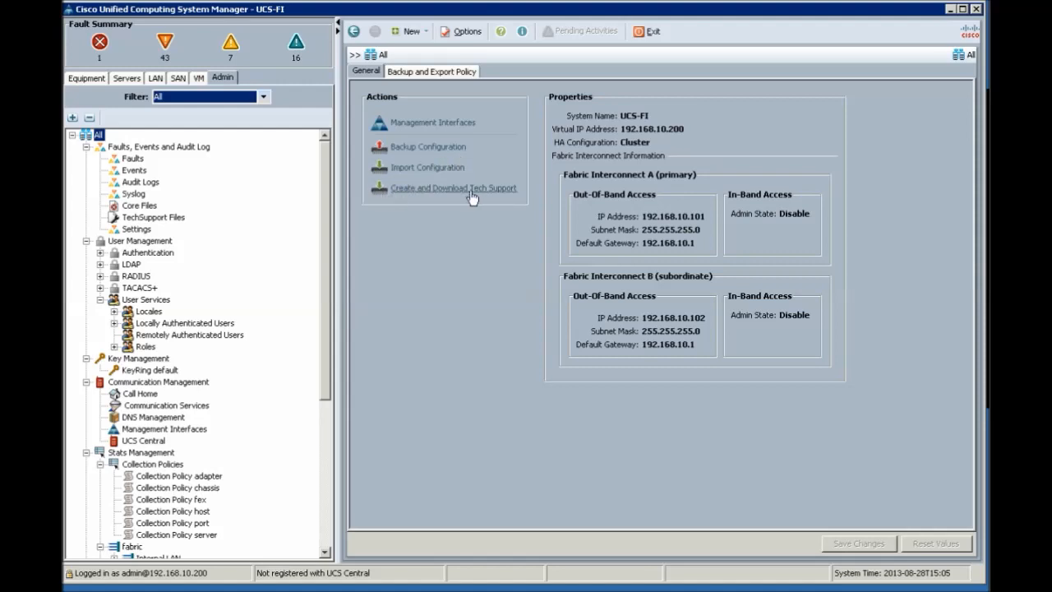
mouse_move(480, 246)
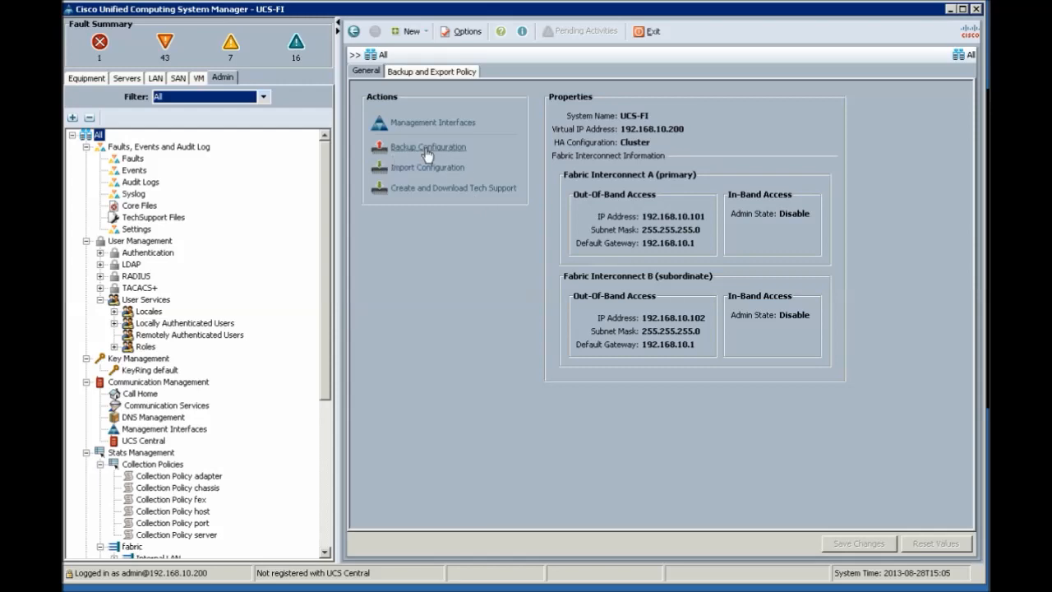
- Start a Create Backup Operation for all configuration with Admin State Enabled
click(427, 146)
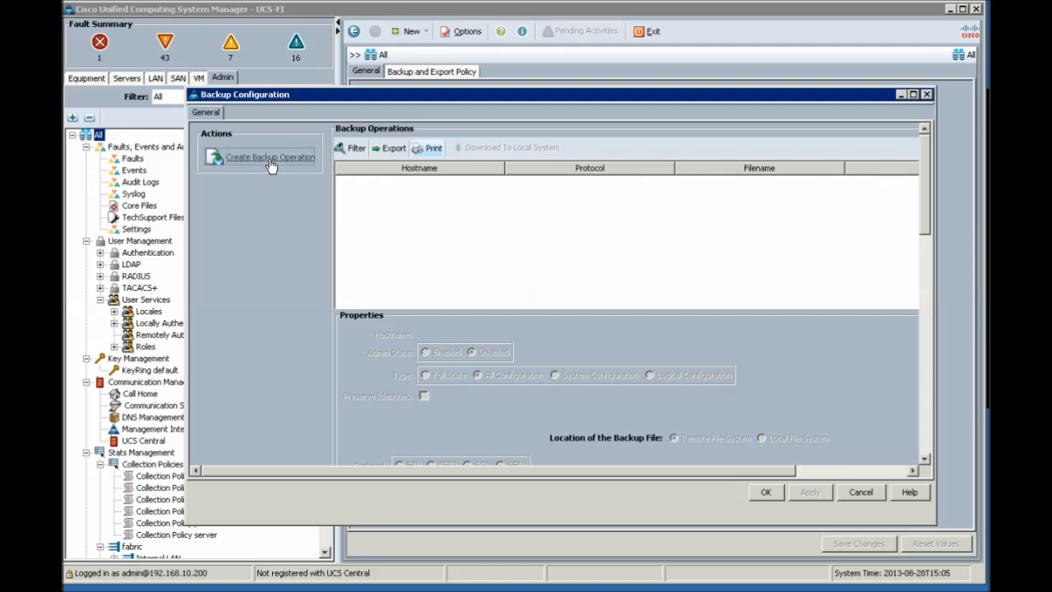
click(269, 158)
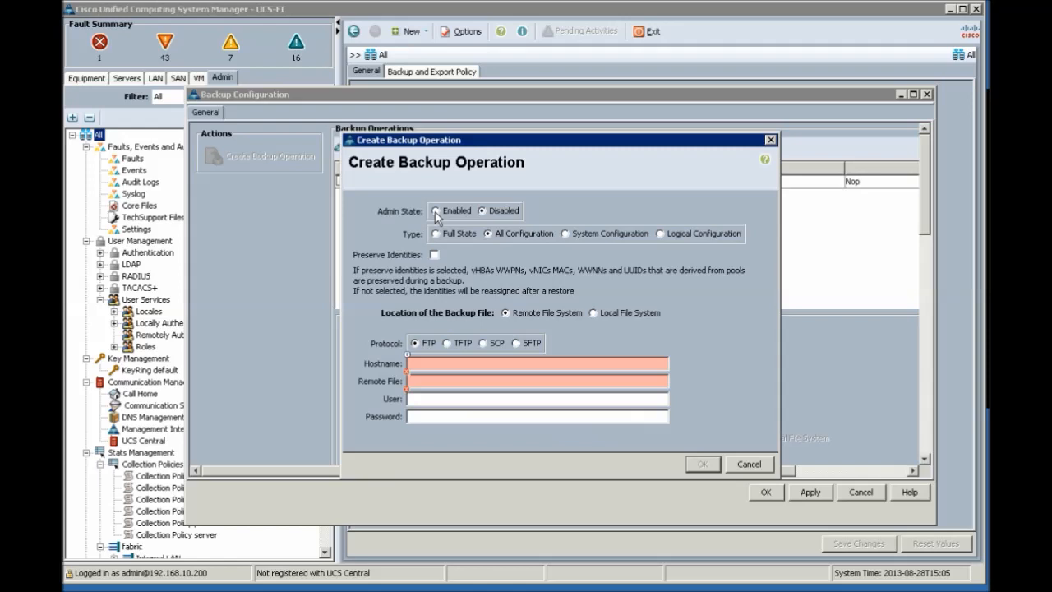
click(437, 210)
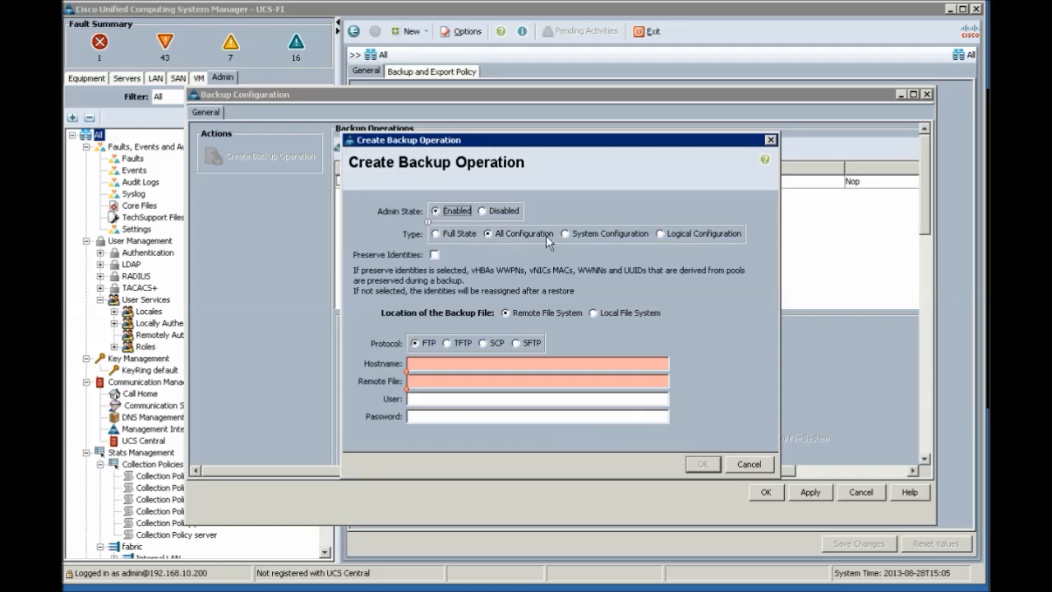
mouse_move(651, 245)
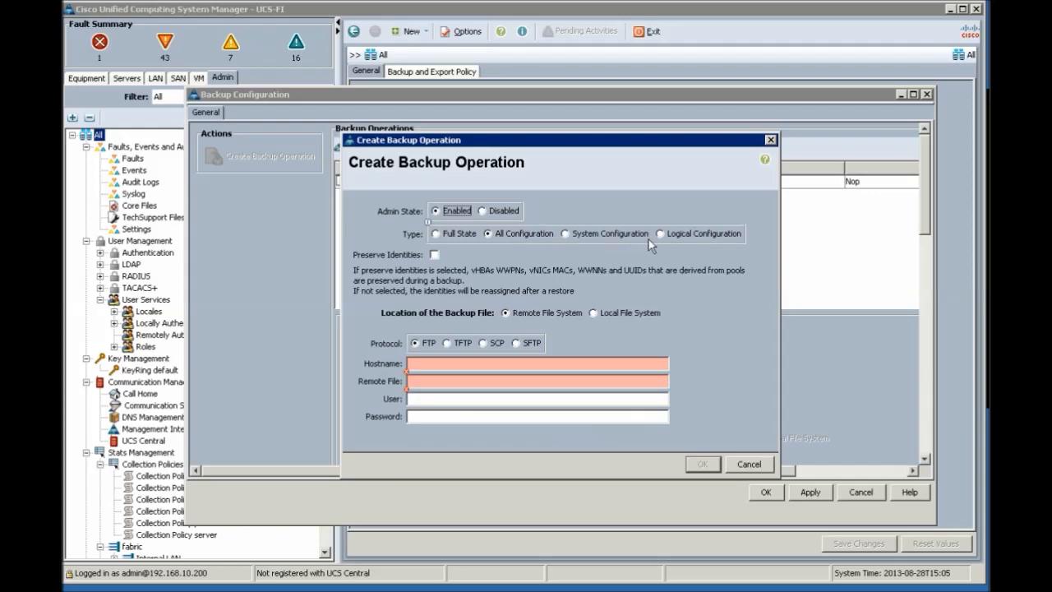
mouse_move(744, 248)
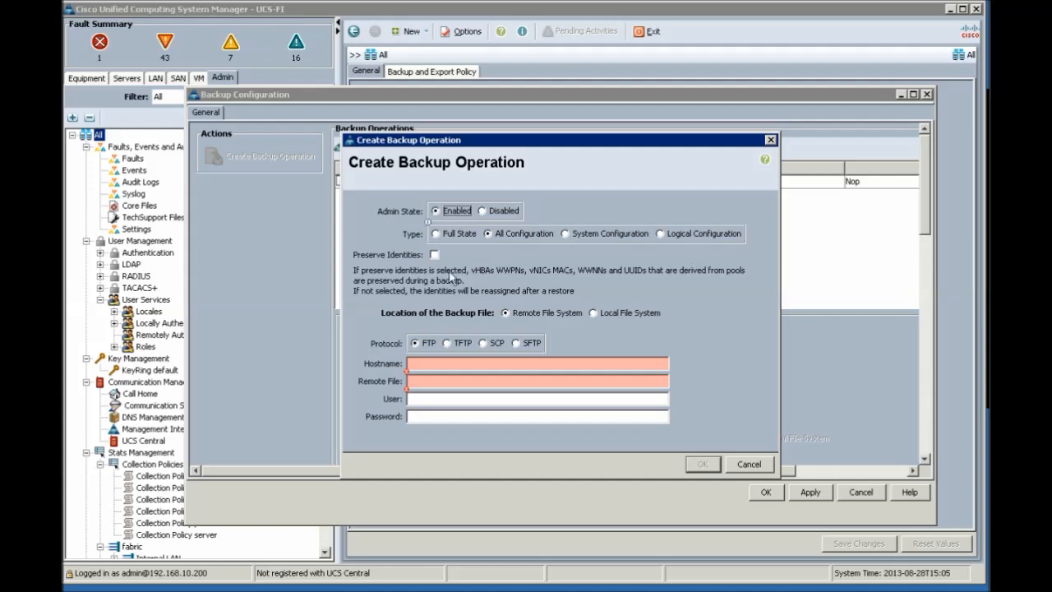
mouse_move(536, 309)
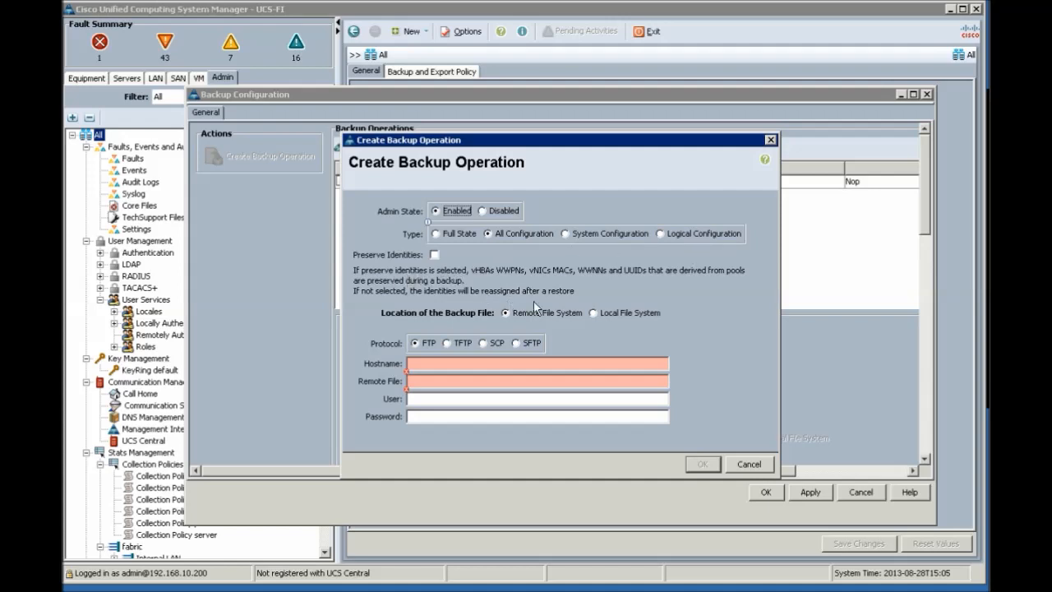
mouse_move(510, 329)
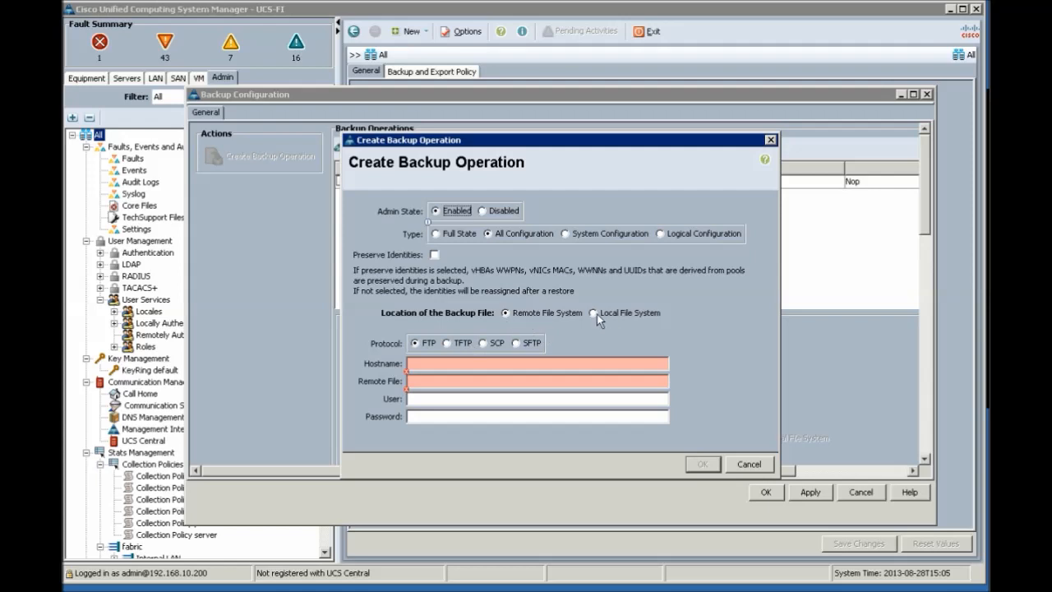
- Save the backup as test.xml on the local file system Desktop and run it
click(593, 313)
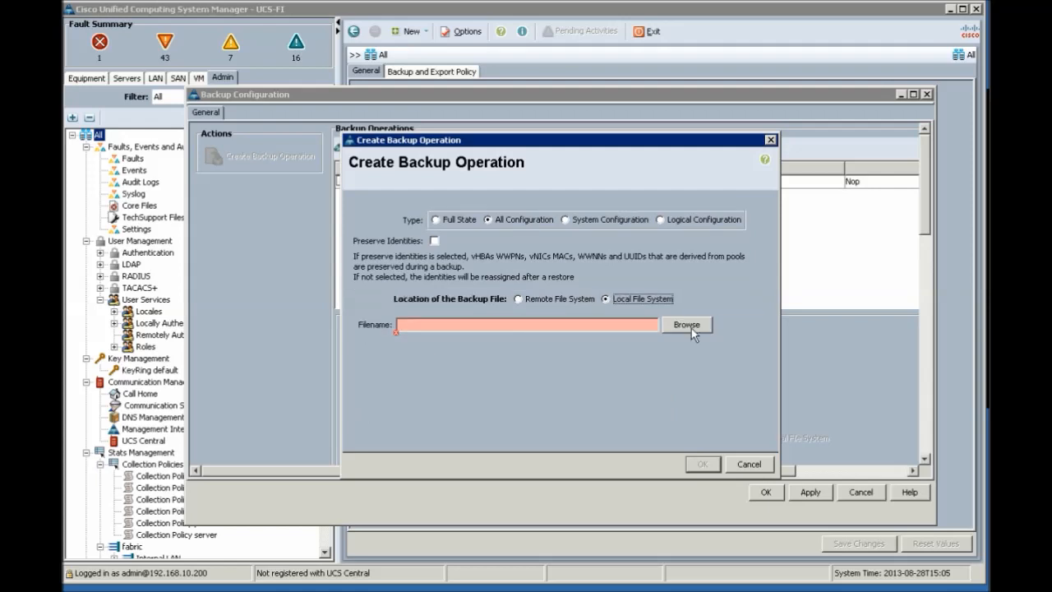
click(688, 324)
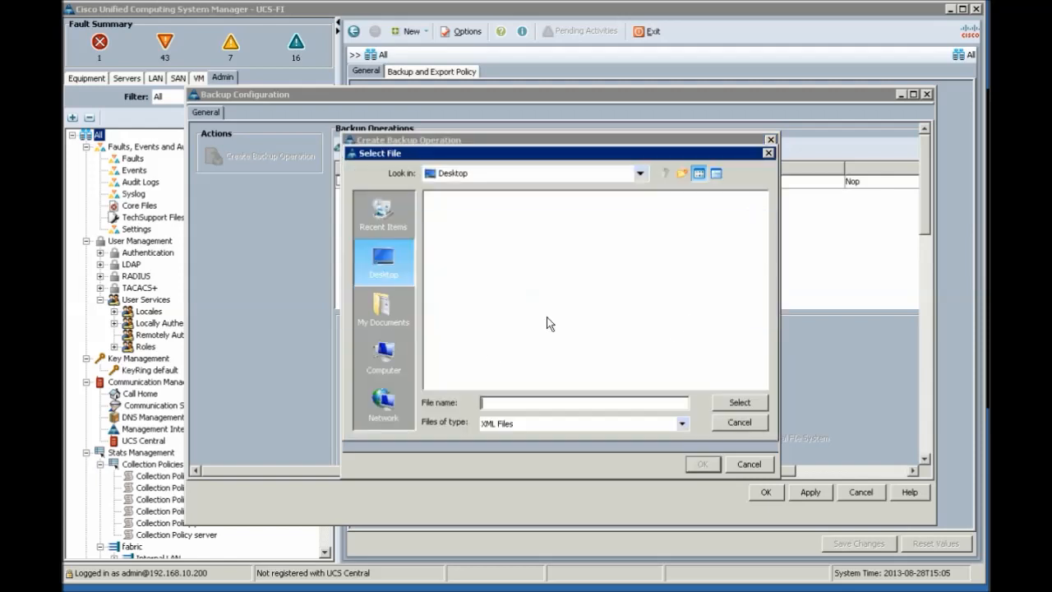
click(584, 403)
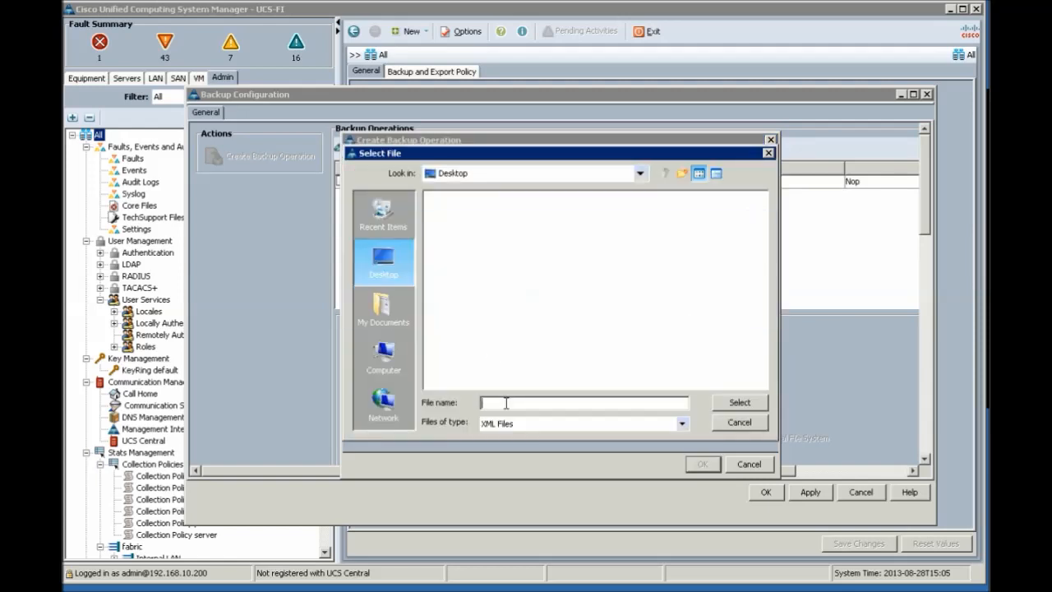
text(test)
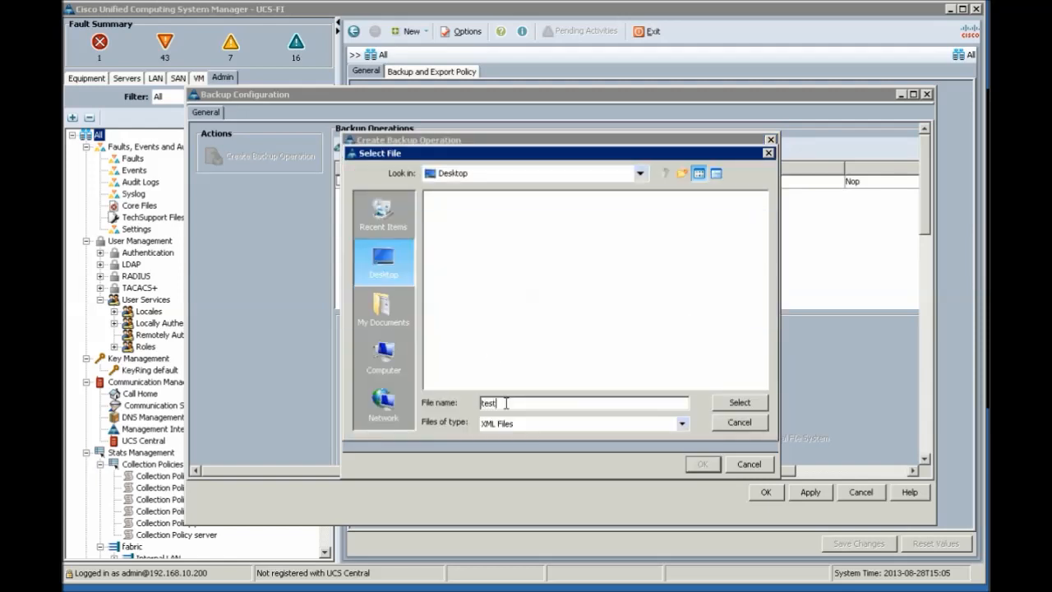
text(.xml)
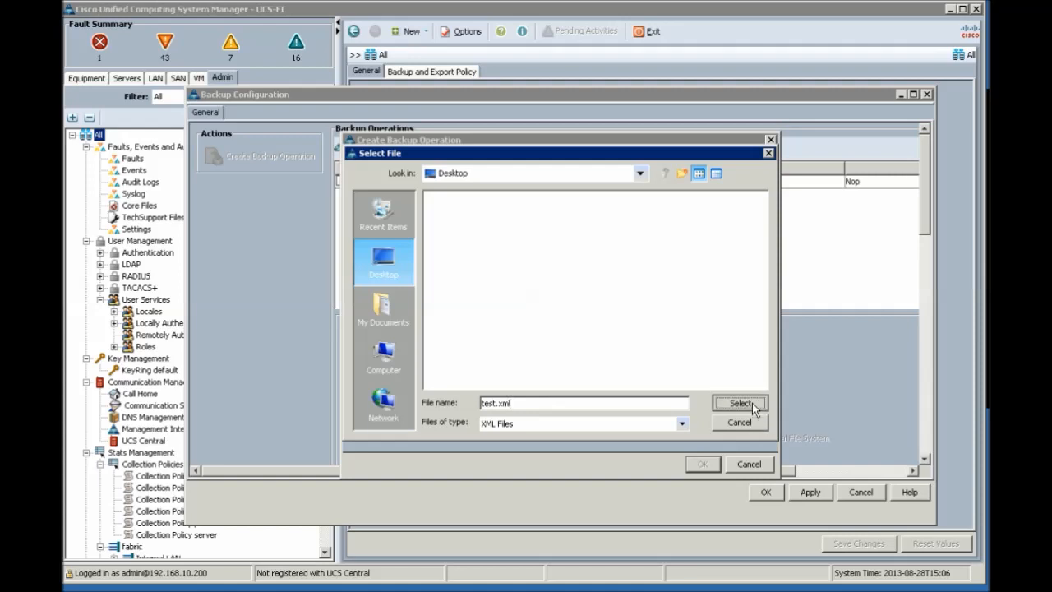
click(740, 403)
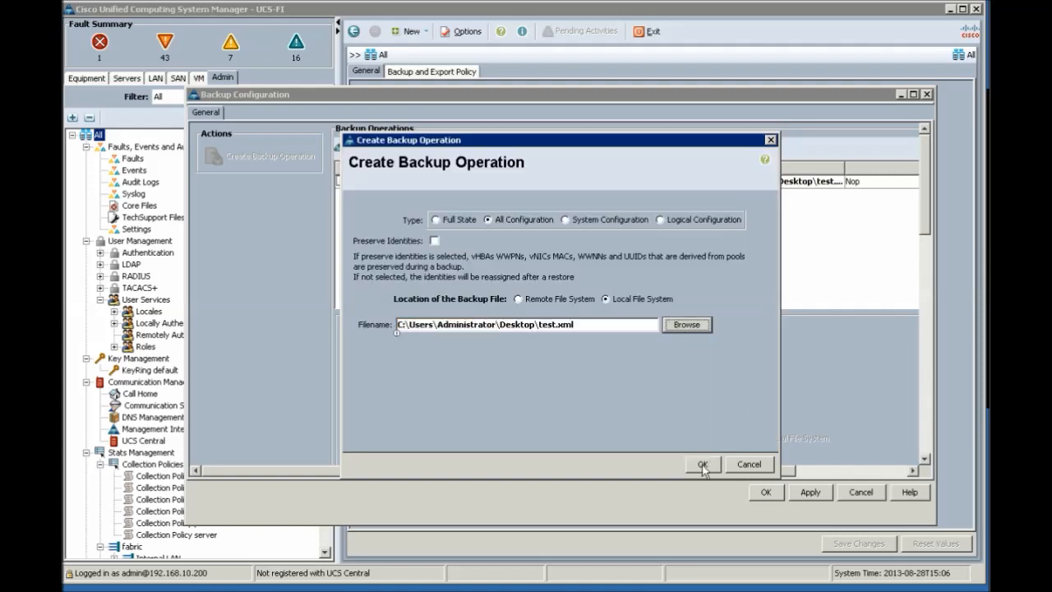
click(702, 464)
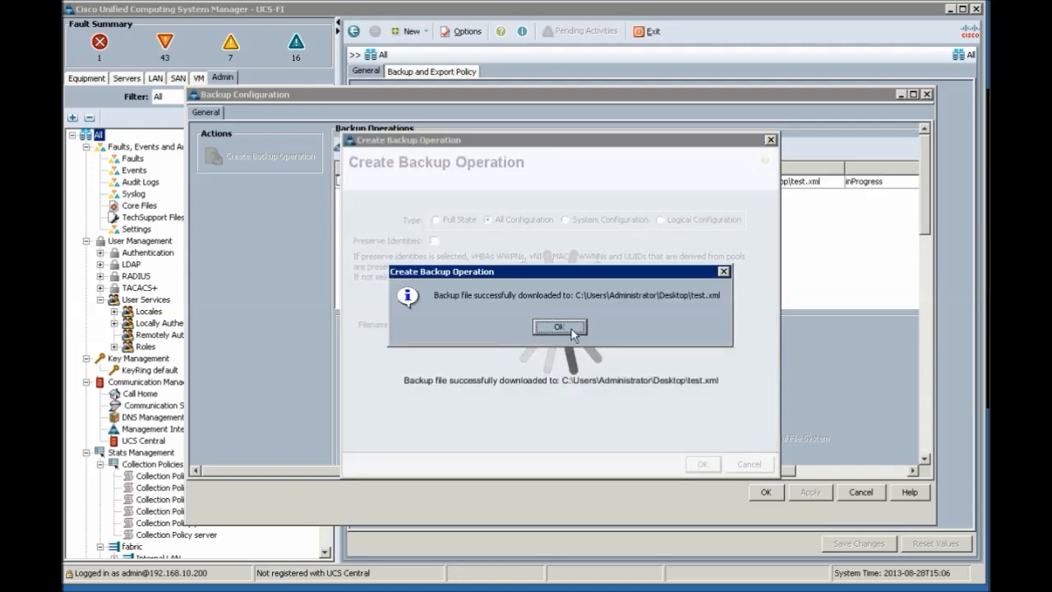
- Review the completed backup's FSM details showing Success at 100%, then leave the backup window
click(559, 327)
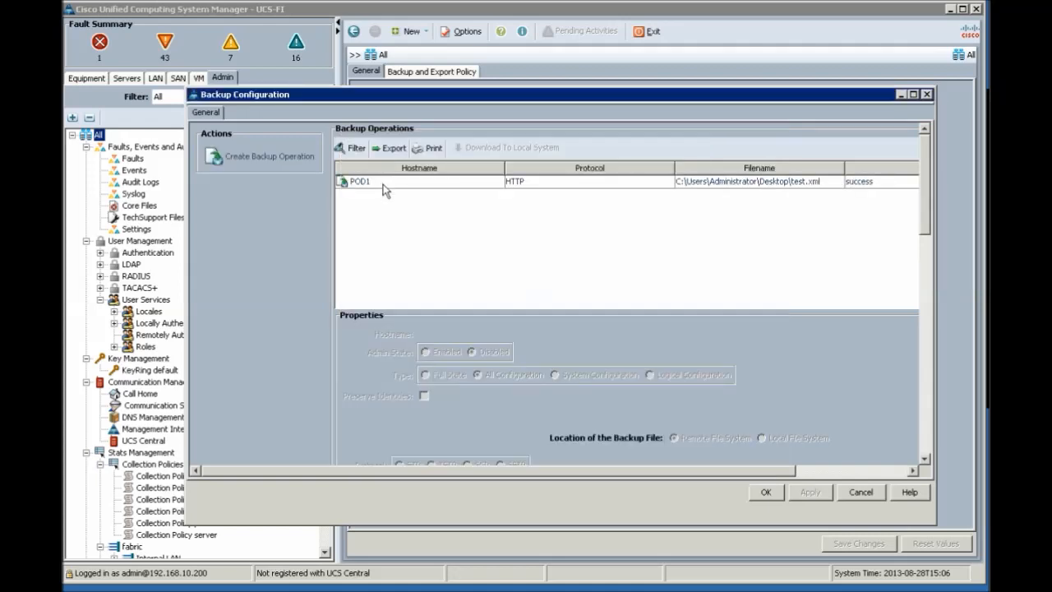
click(360, 181)
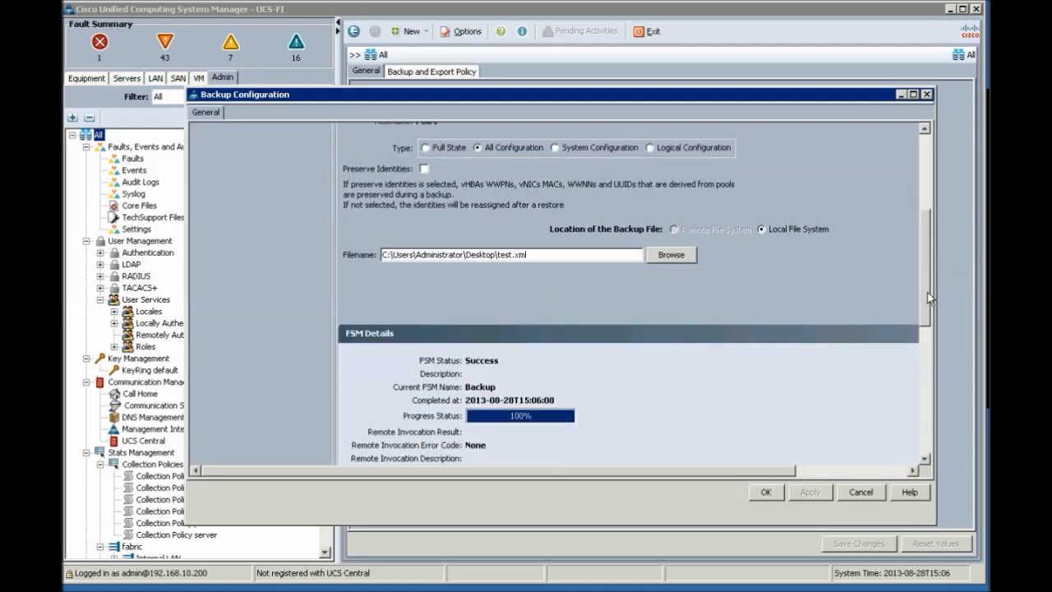
scroll(down, 3)
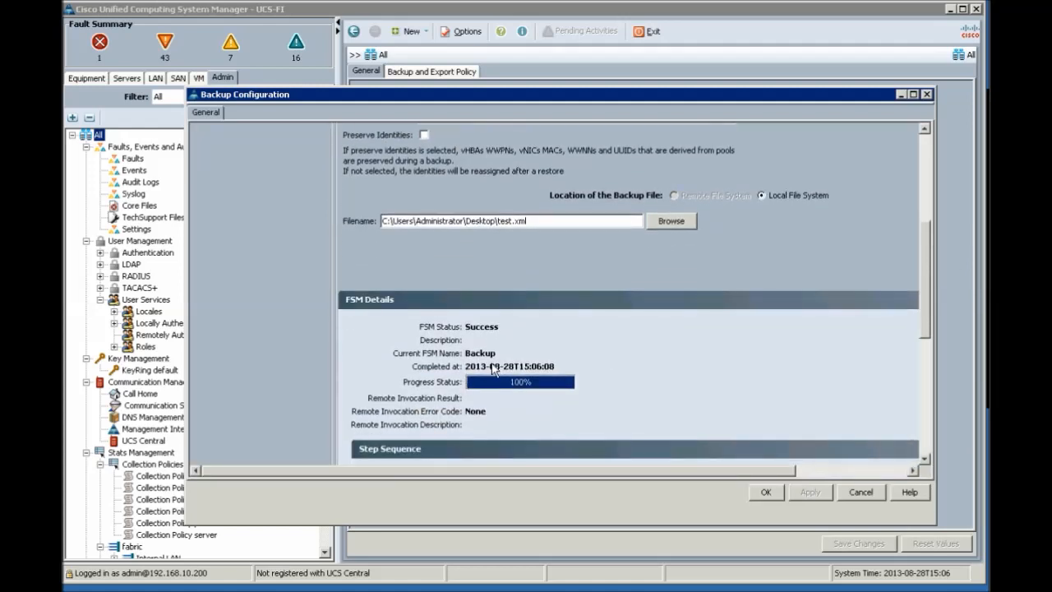
mouse_move(924, 378)
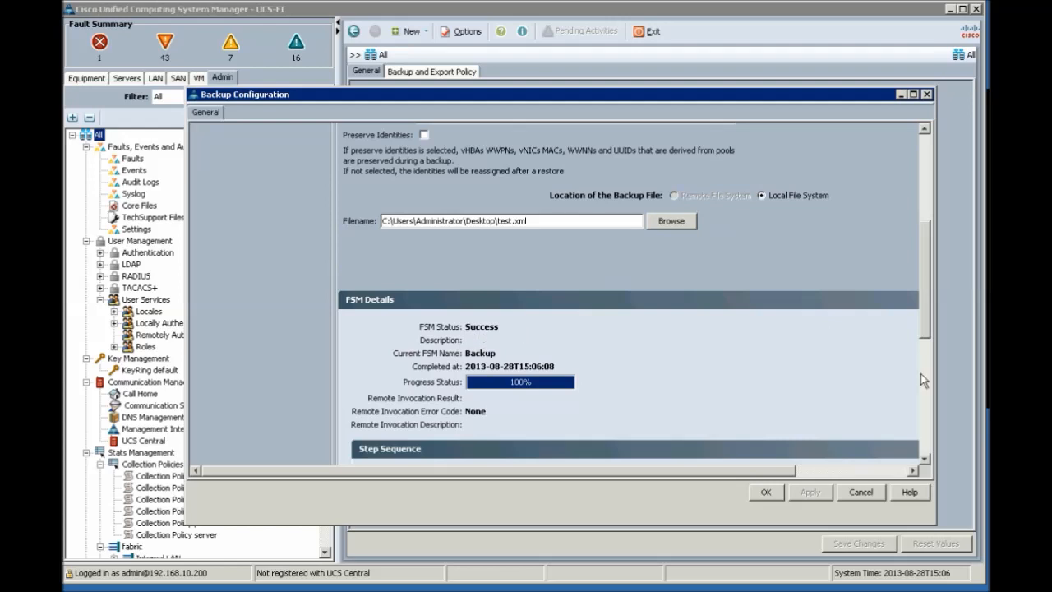
mouse_move(903, 101)
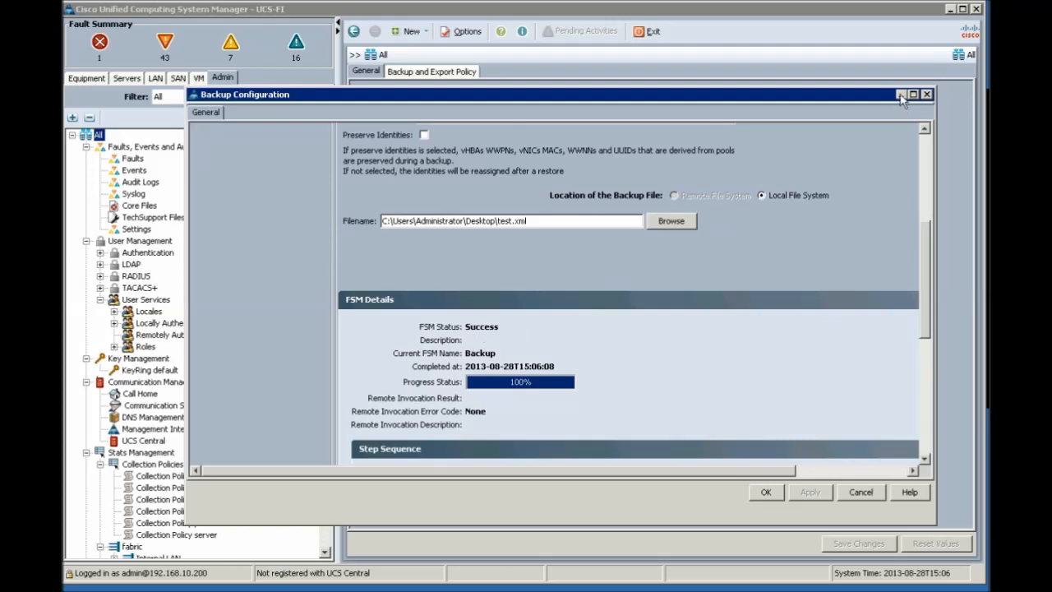
click(928, 93)
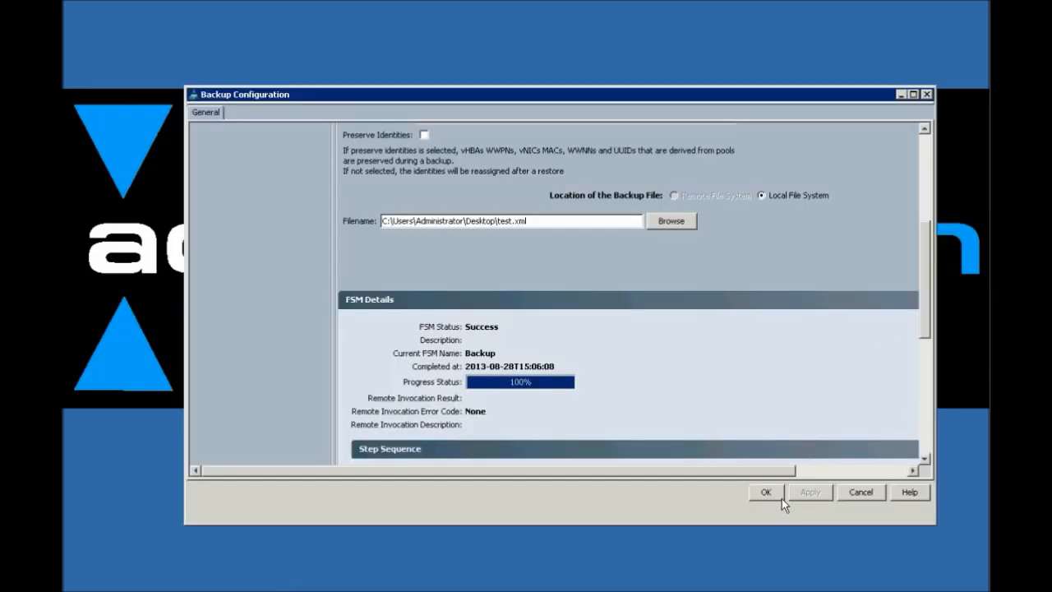
click(766, 491)
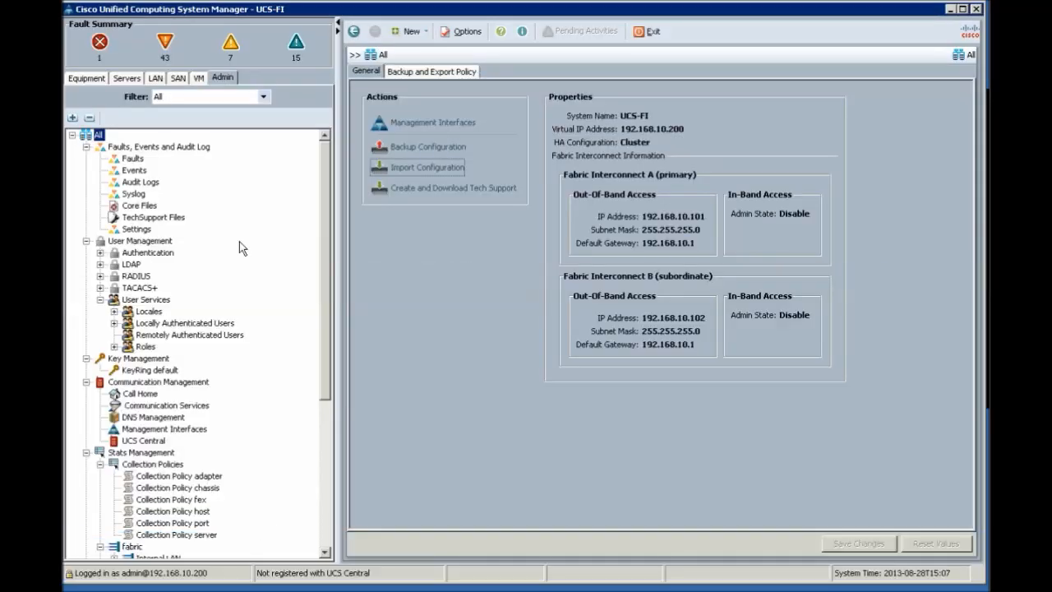
- Navigate Servers > Policies > root > Boston > Host Firmware Packages and select bos-mezz
click(127, 77)
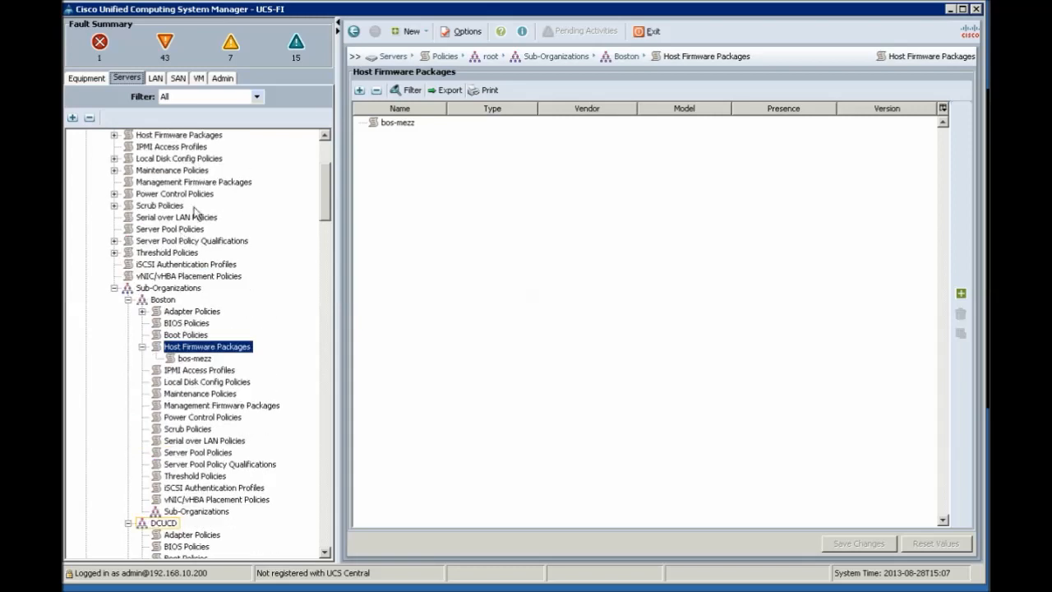
scroll(up, 3)
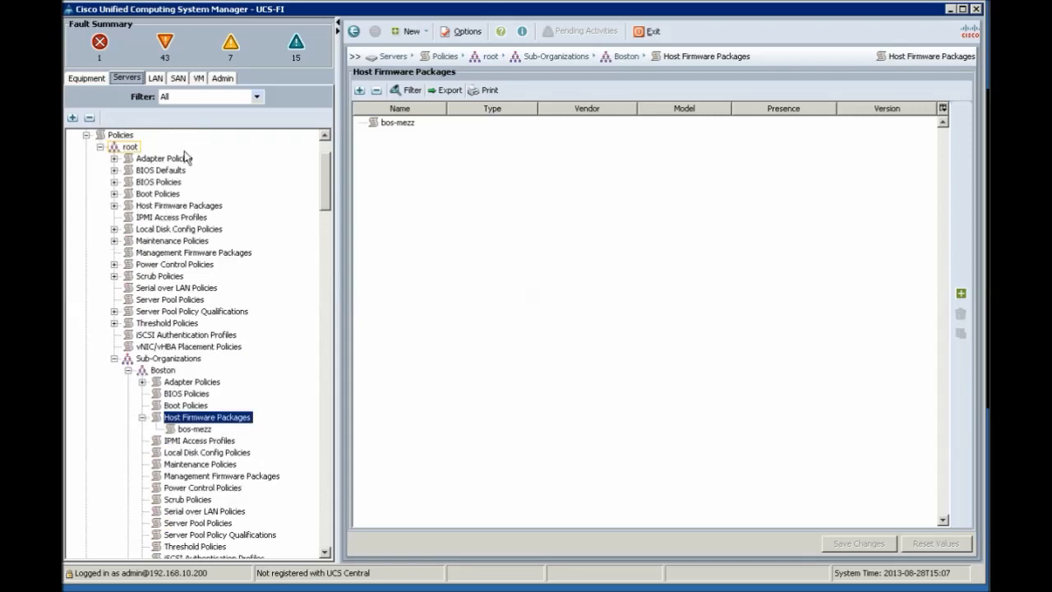
mouse_move(314, 204)
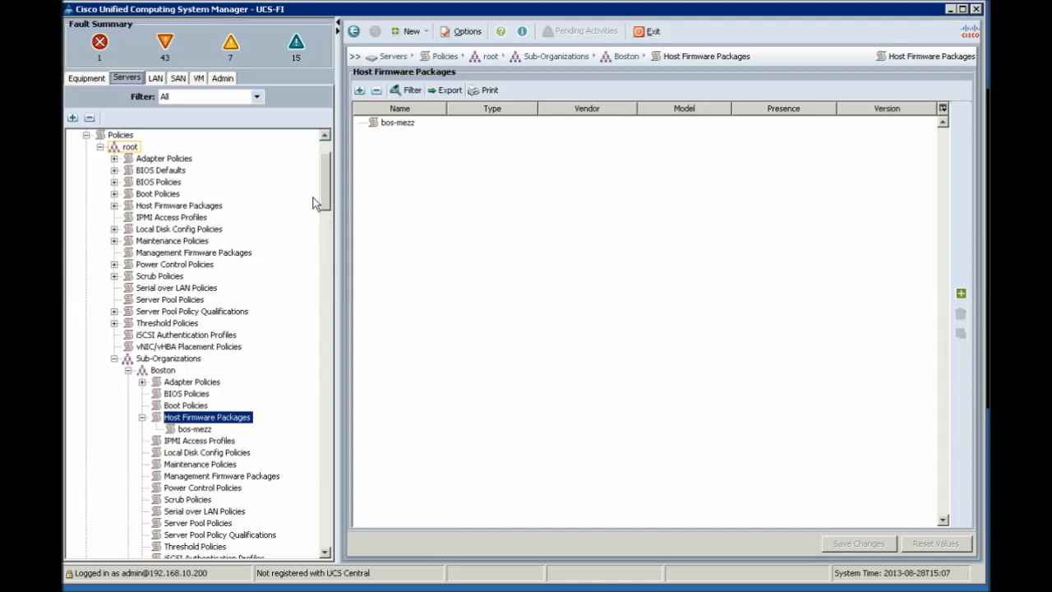
scroll(down, 3)
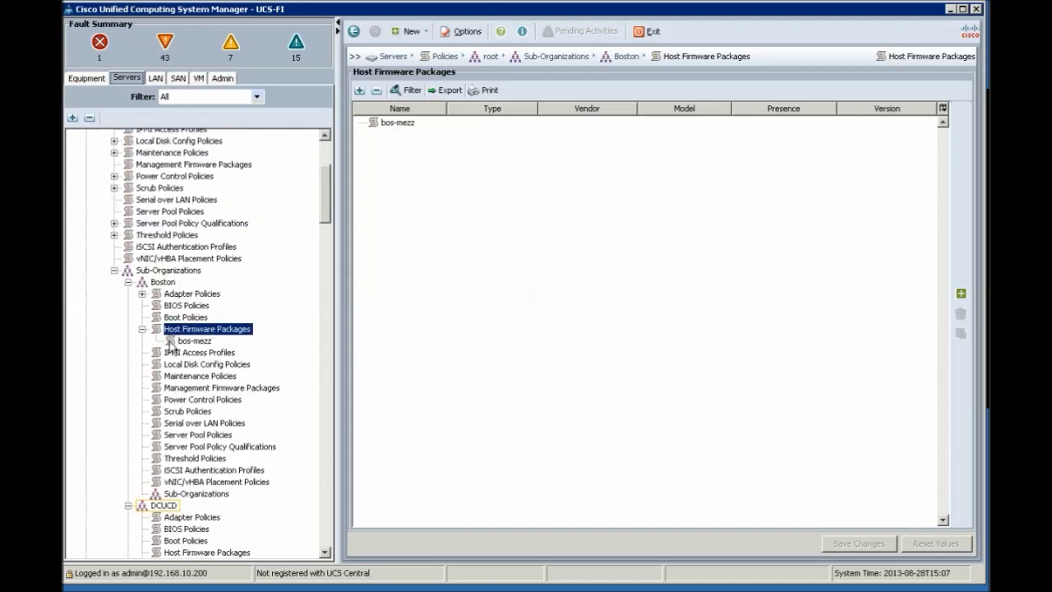
click(194, 340)
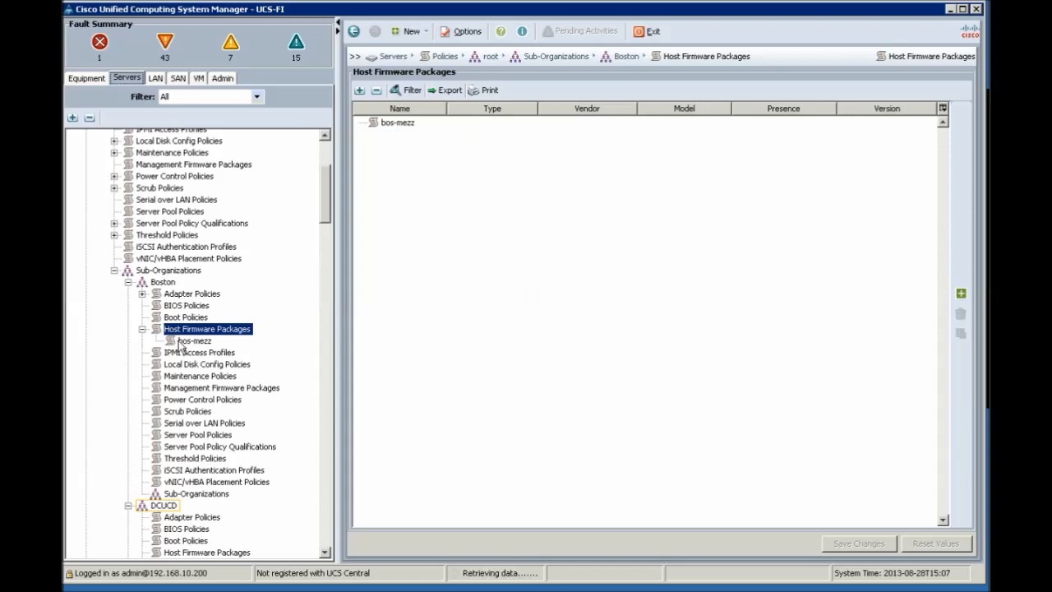
- Delete the bos-mezz host firmware package from Boston and confirm the deletion
right_click(194, 340)
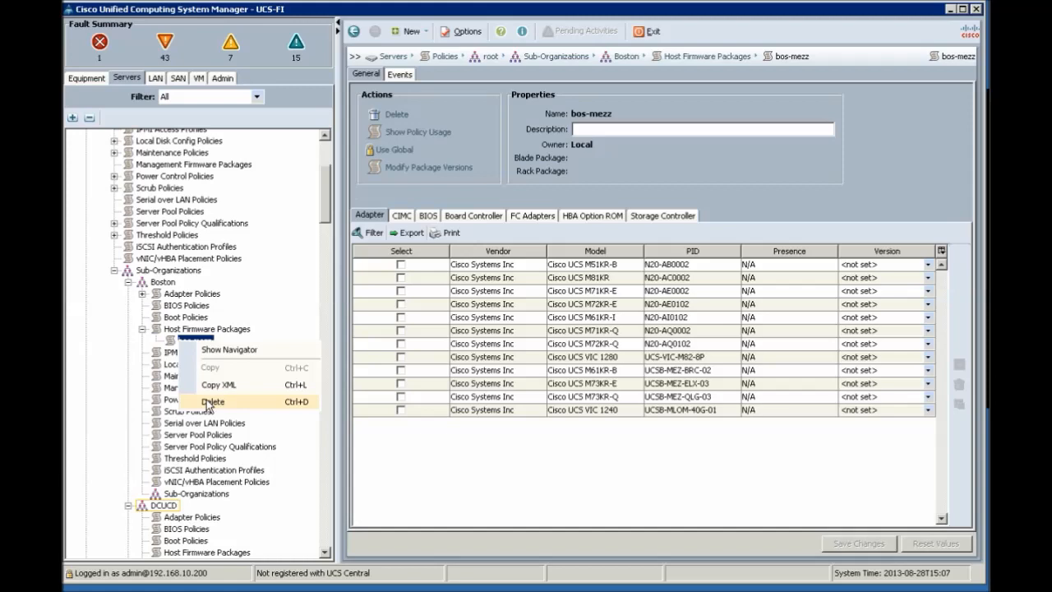
click(214, 402)
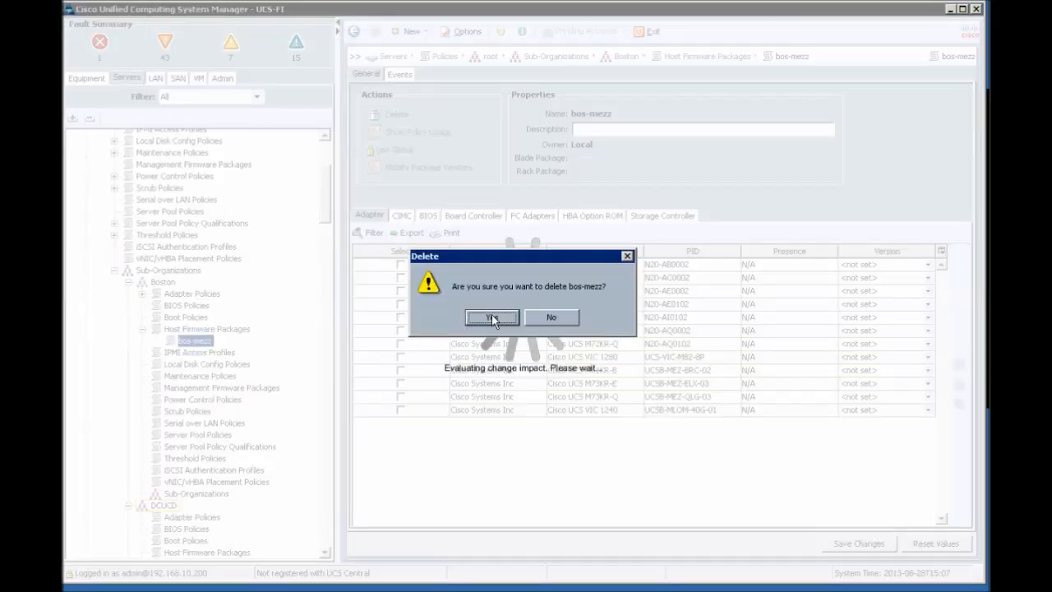
click(491, 317)
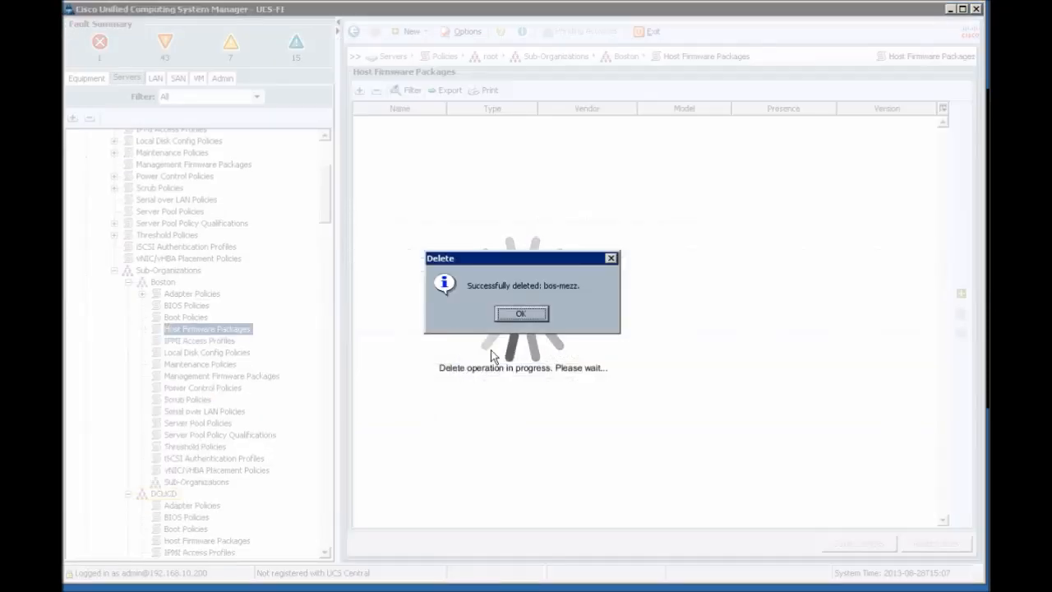
click(519, 312)
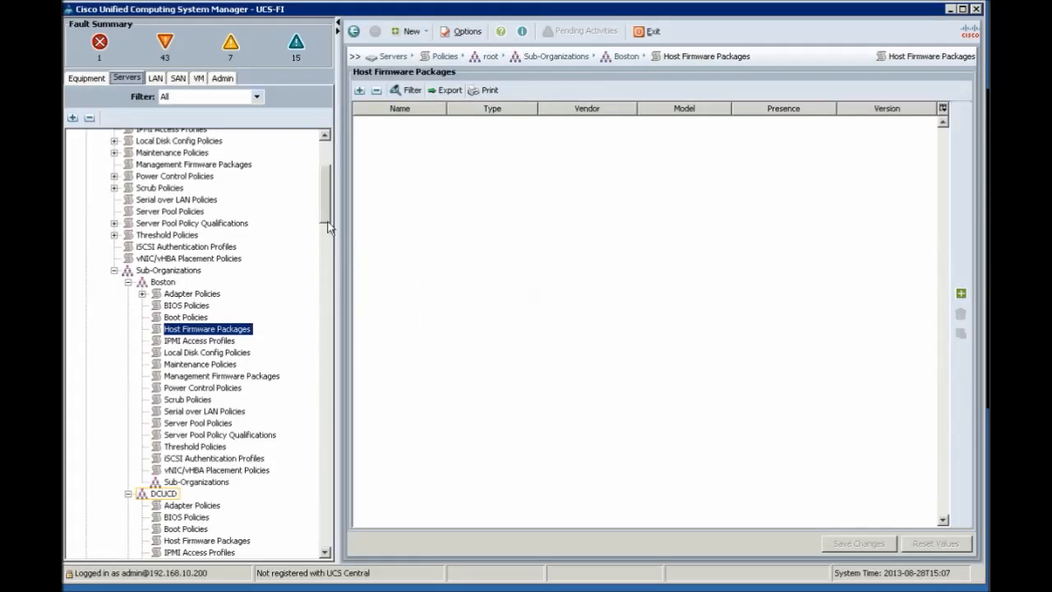
- Go to the LAN Cloud area and expand Fabric A
scroll(down, 3)
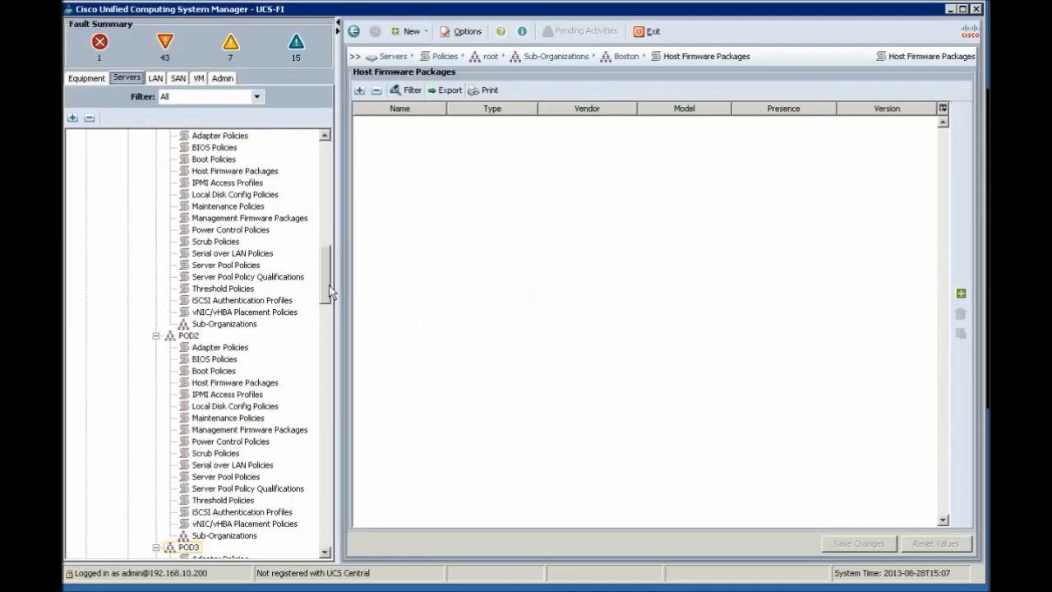
click(155, 77)
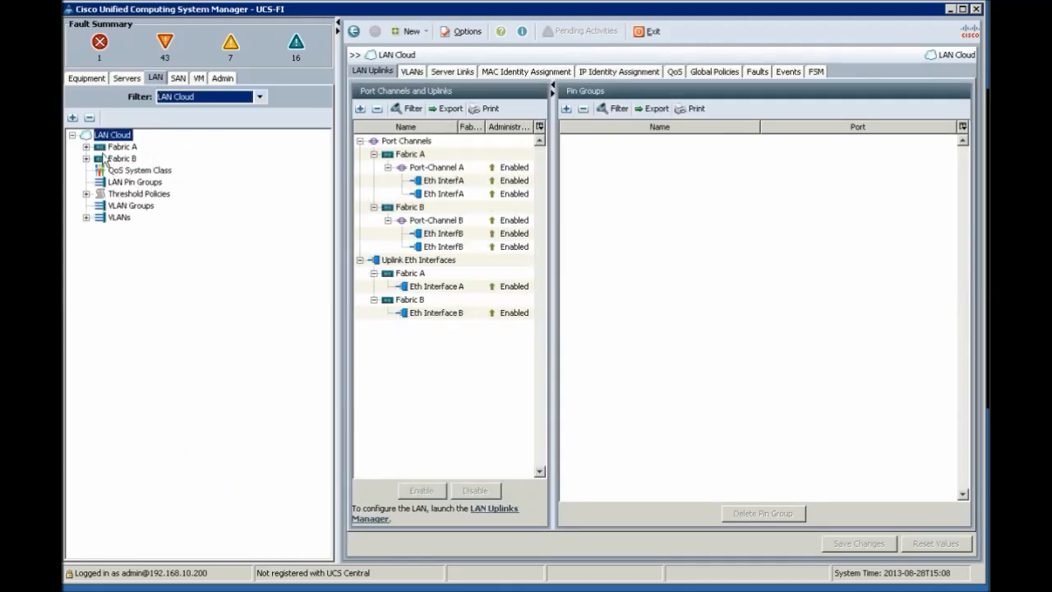
click(87, 146)
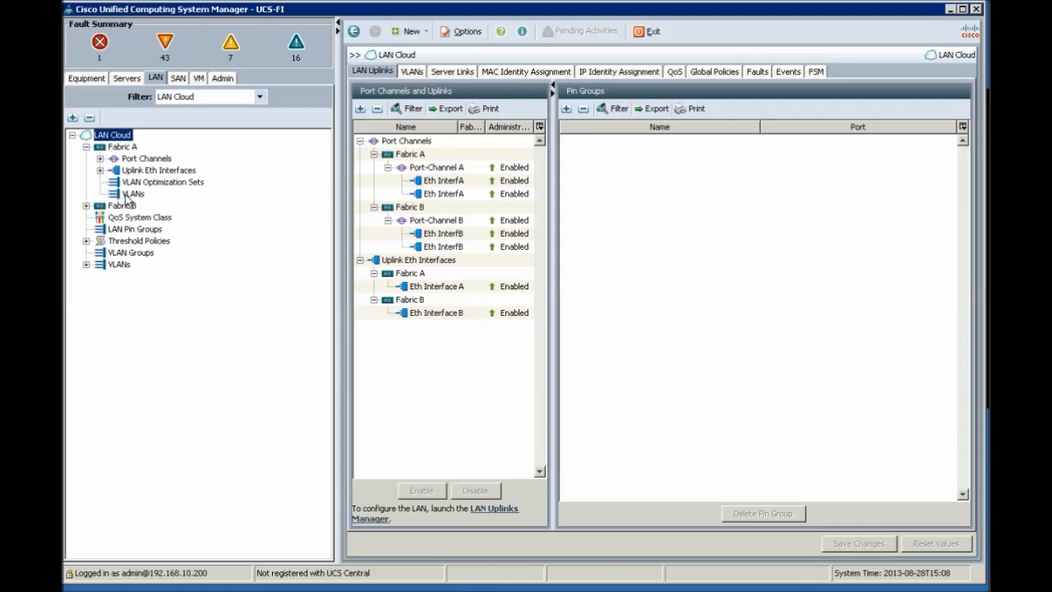
- Browse Fabric A's VLANs, uplink Eth Interface 1/8 and port channels, then show its general properties
click(133, 194)
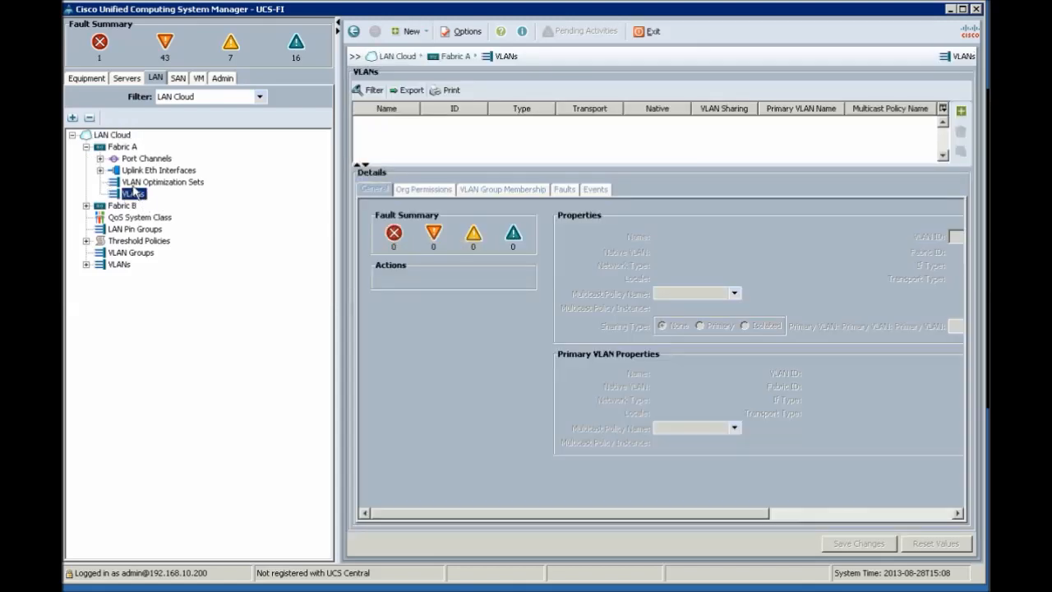
click(100, 170)
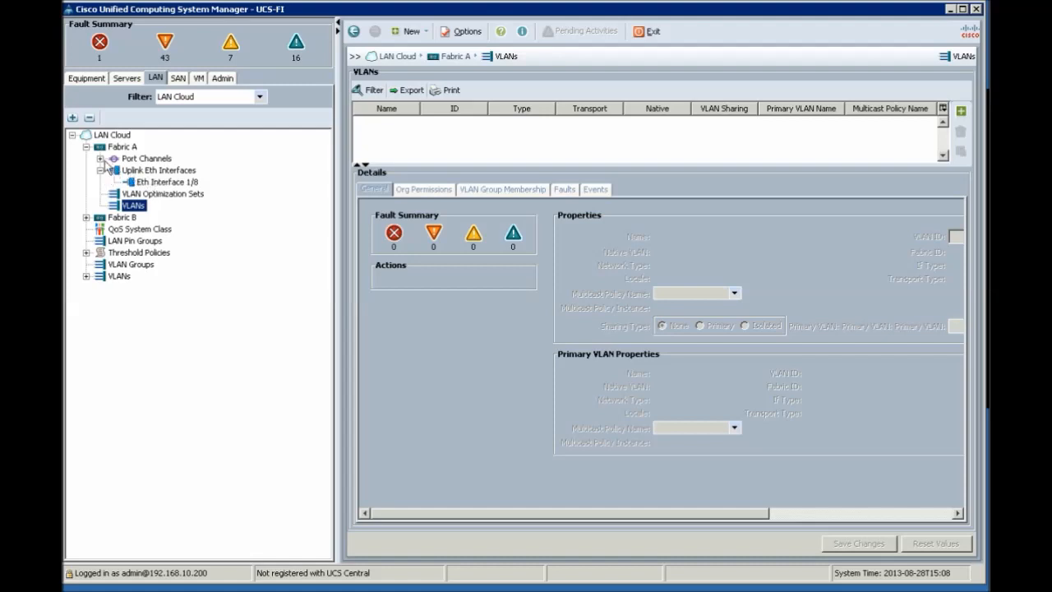
click(102, 158)
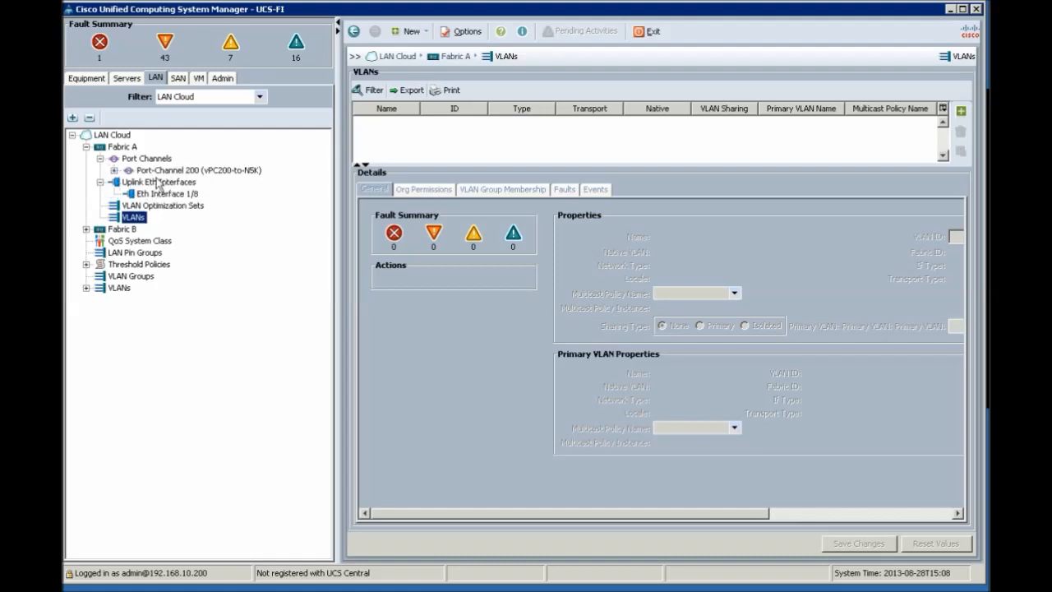
click(168, 194)
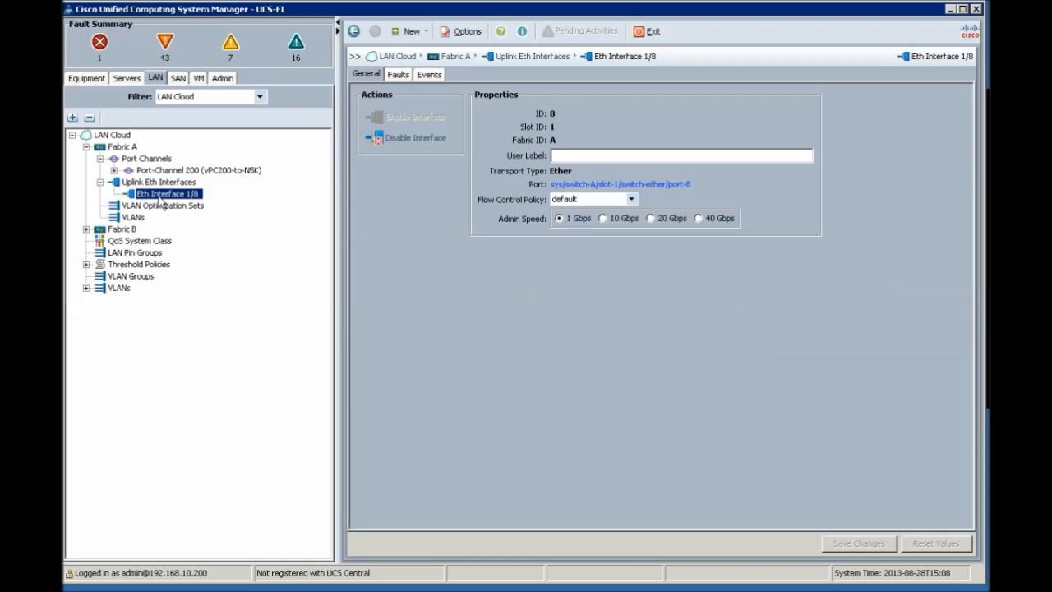
mouse_move(99, 309)
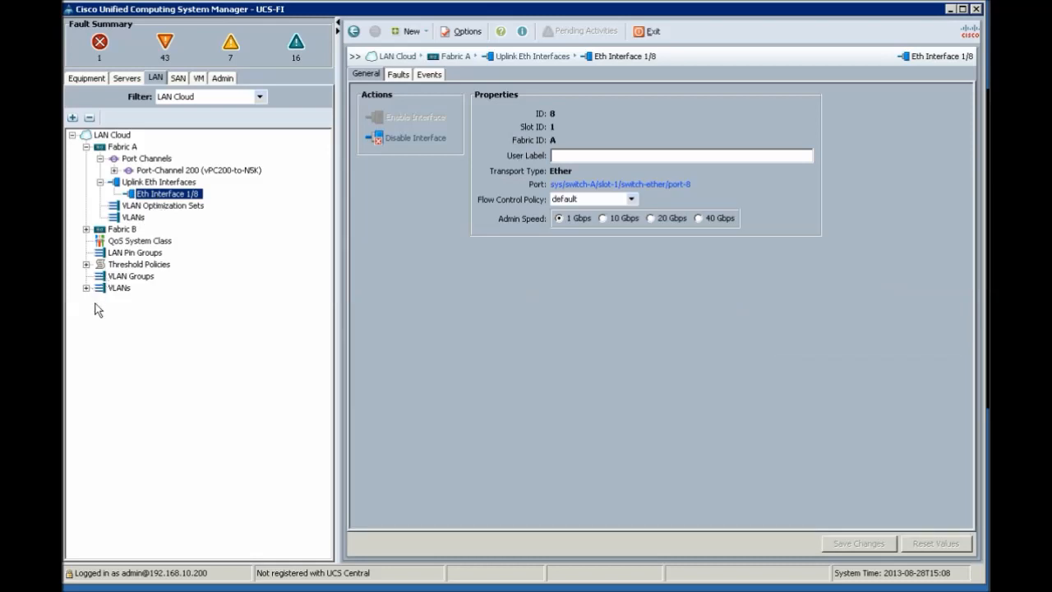
mouse_move(90, 270)
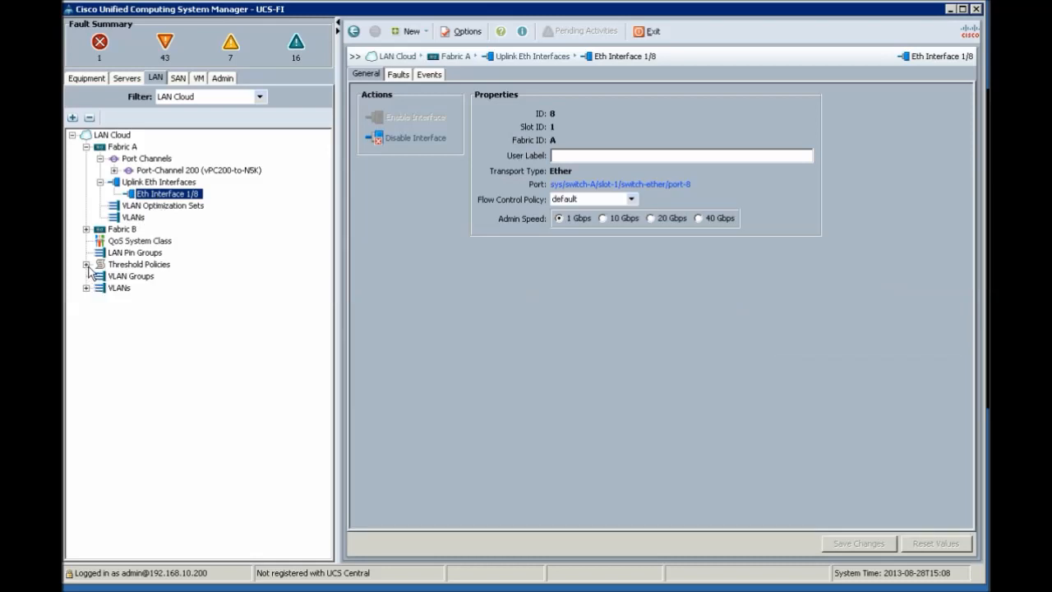
click(85, 263)
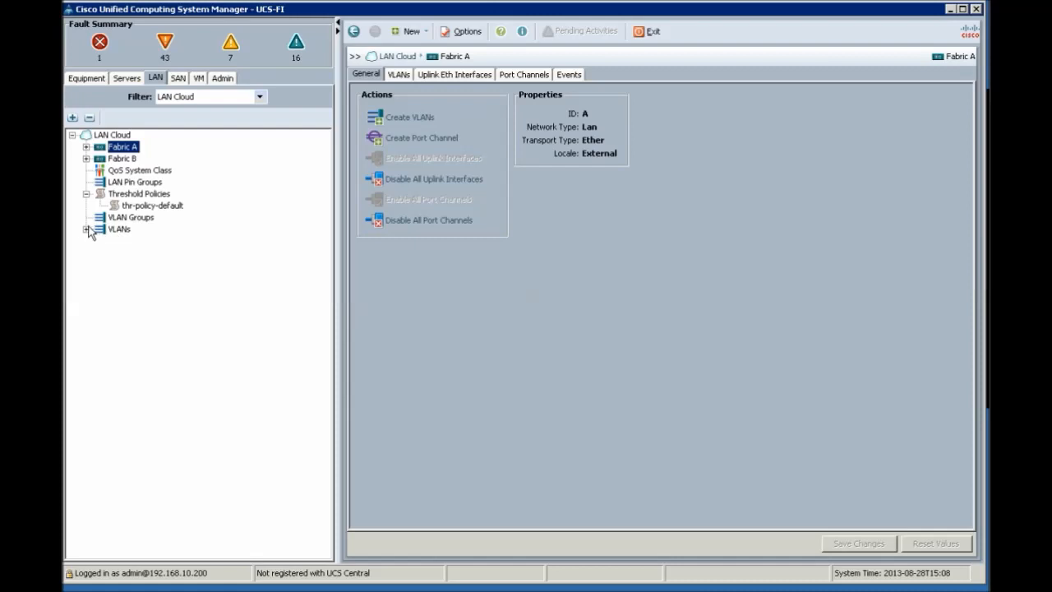
- Delete VLAN Pod3-Cluster (39) from the LAN Cloud VLAN list and confirm
click(87, 230)
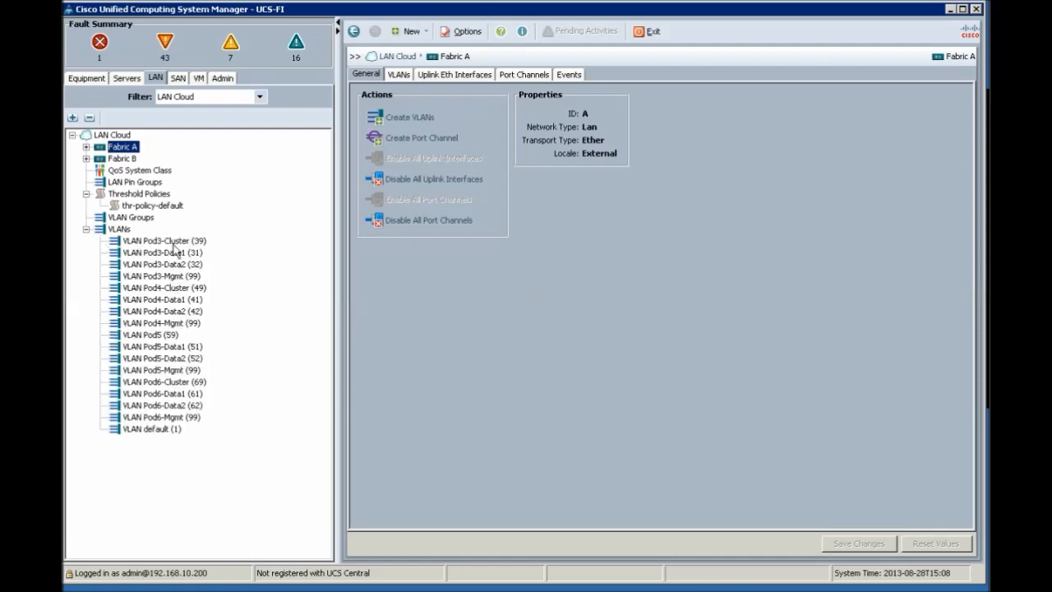
click(165, 240)
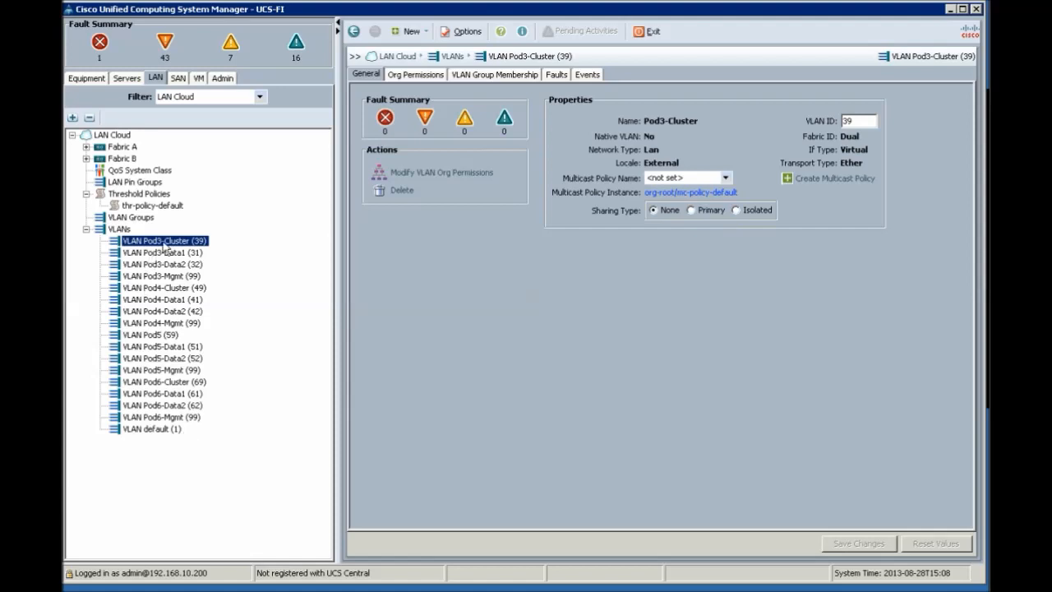
right_click(164, 240)
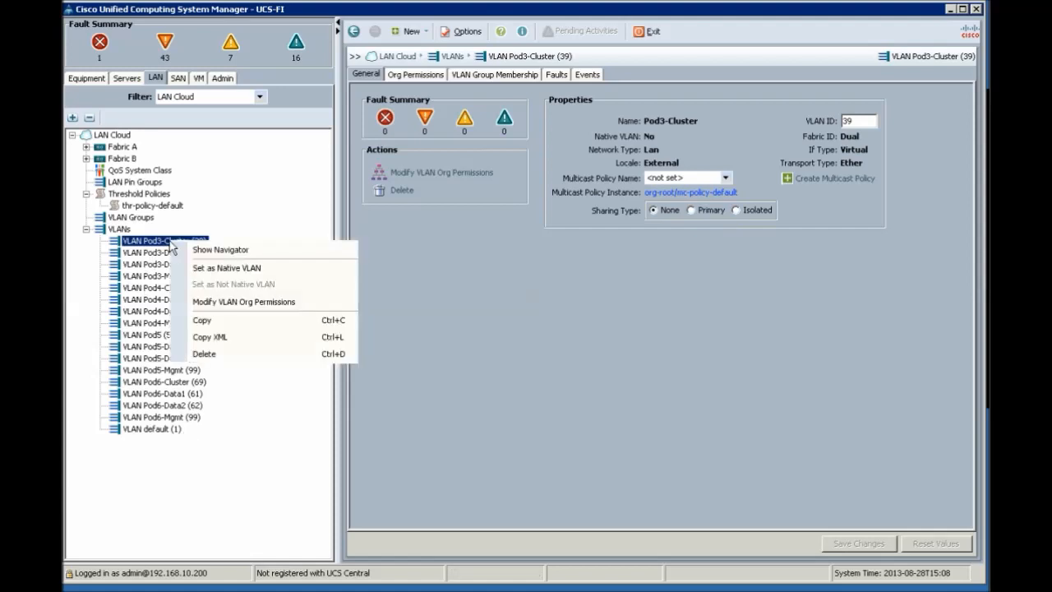
mouse_move(204, 354)
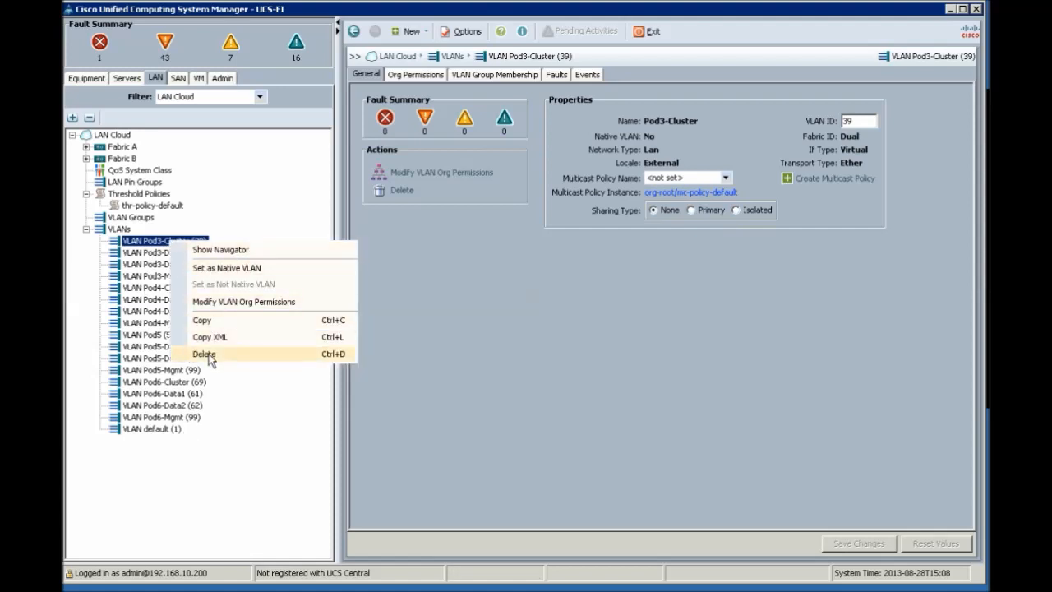
click(204, 354)
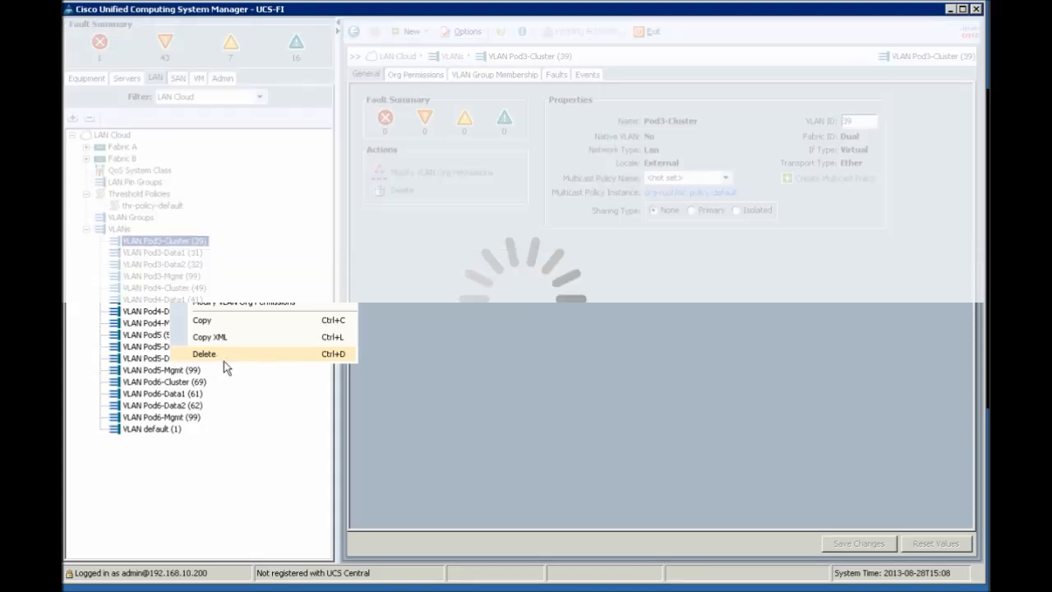
click(204, 354)
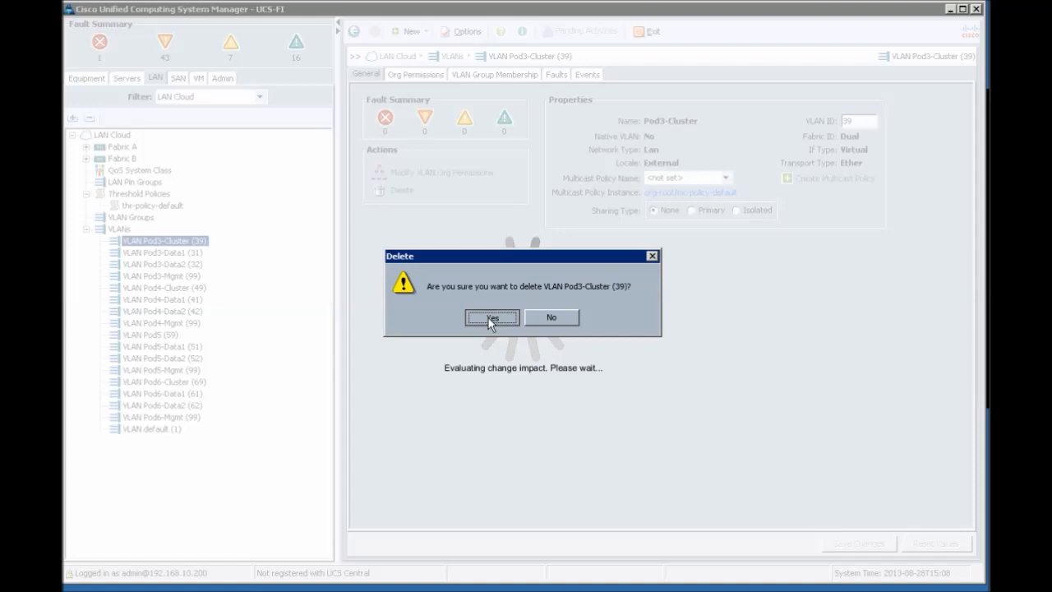
click(491, 317)
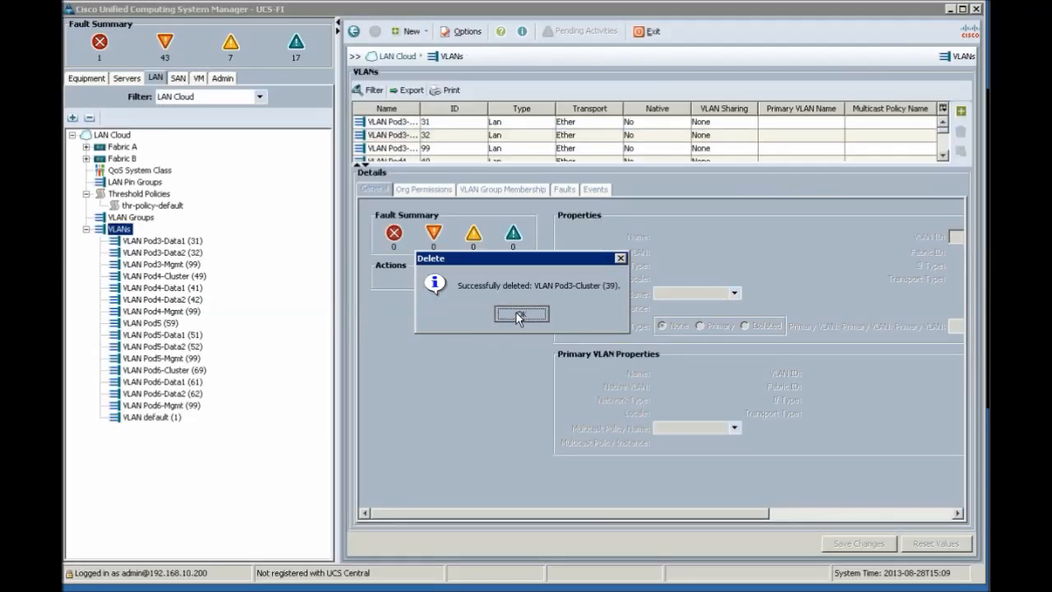
click(520, 314)
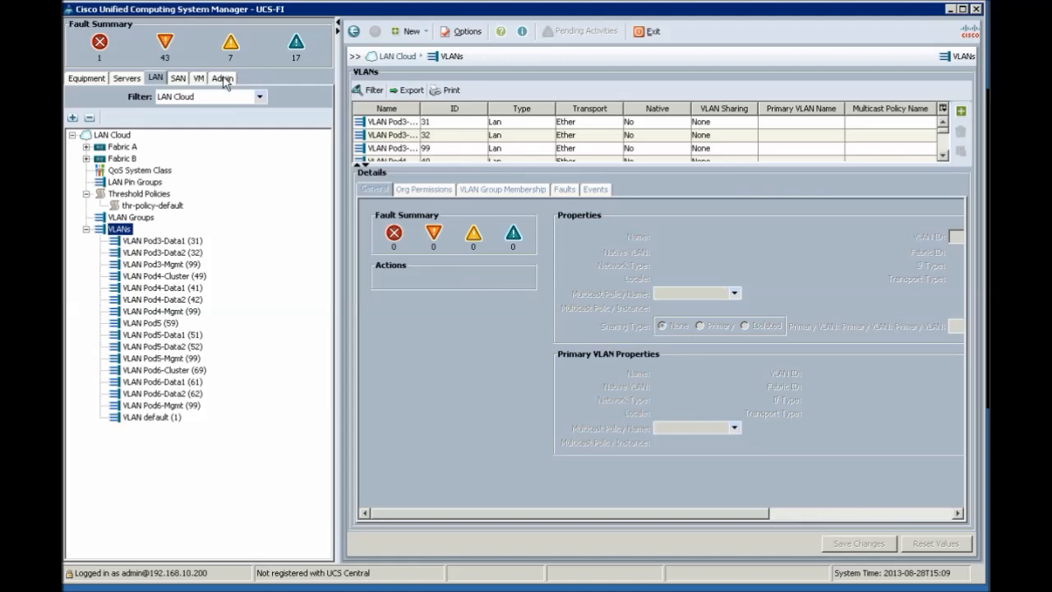
- From Admin, create an enabled merge import operation of test.xml from the local Desktop
click(222, 78)
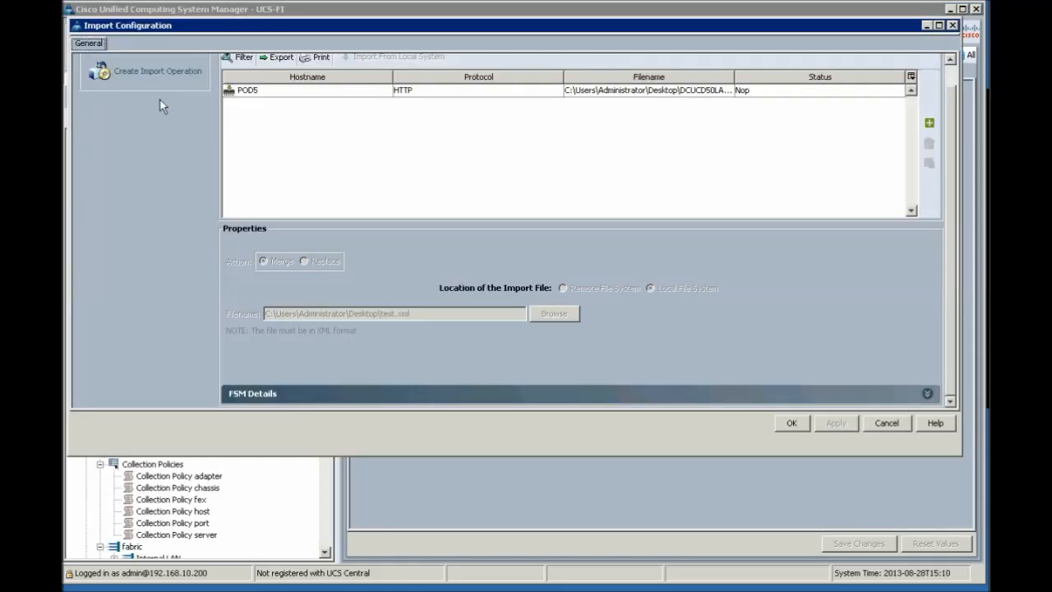
click(156, 70)
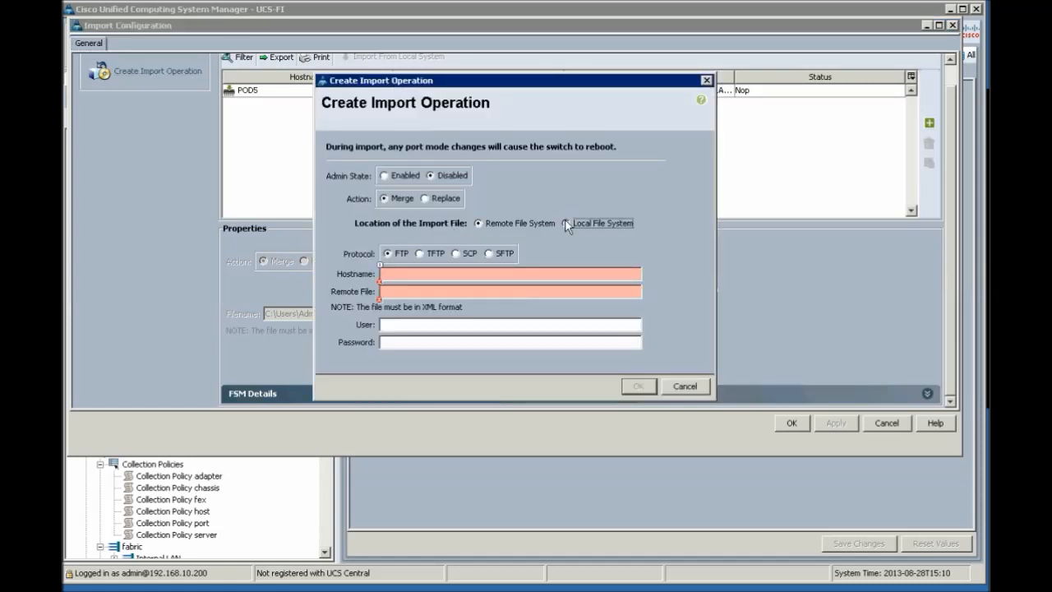
click(565, 224)
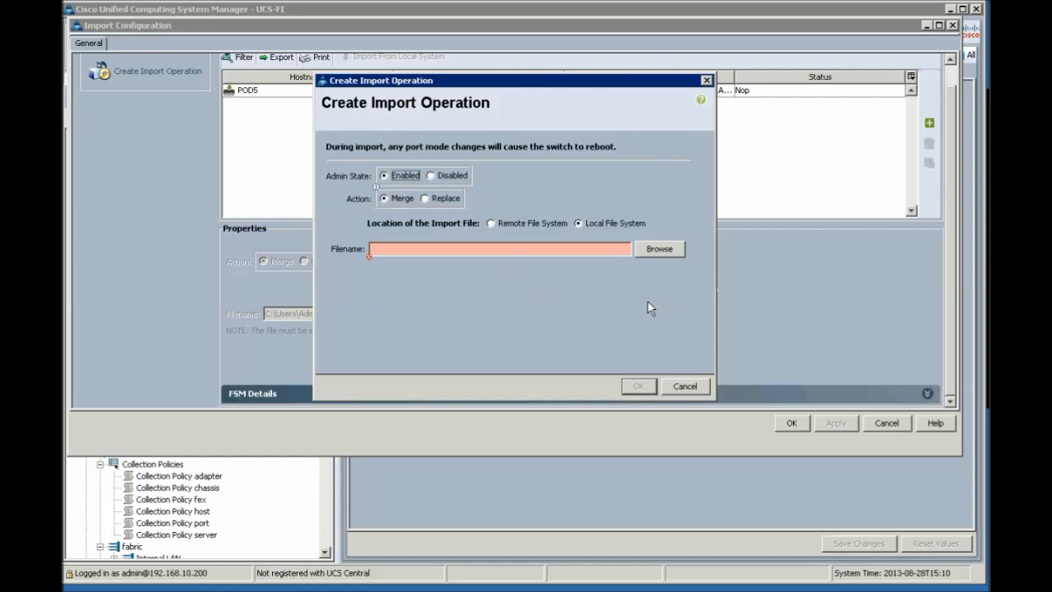
click(659, 249)
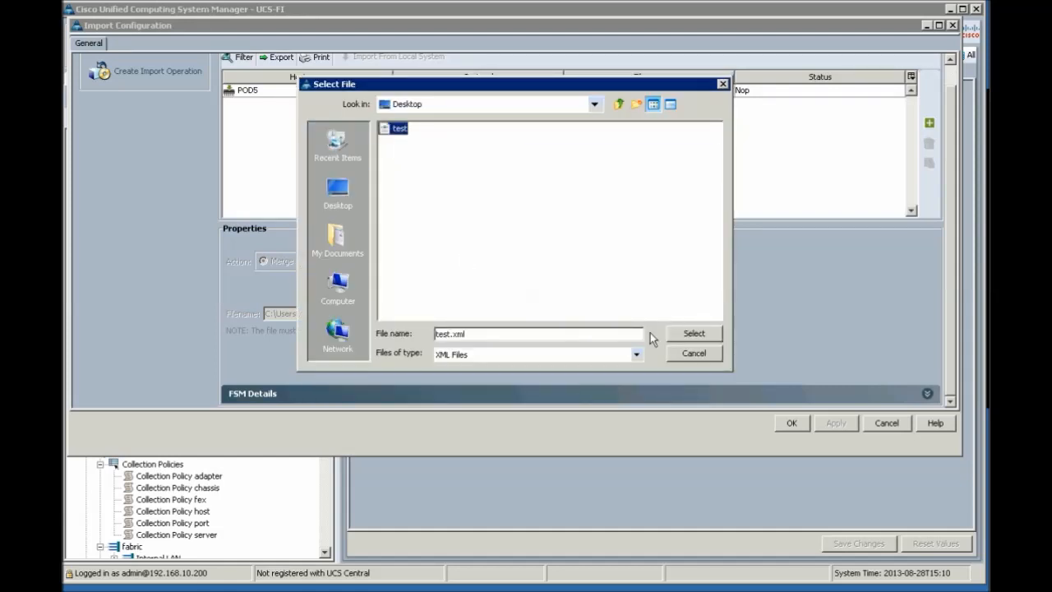
click(694, 332)
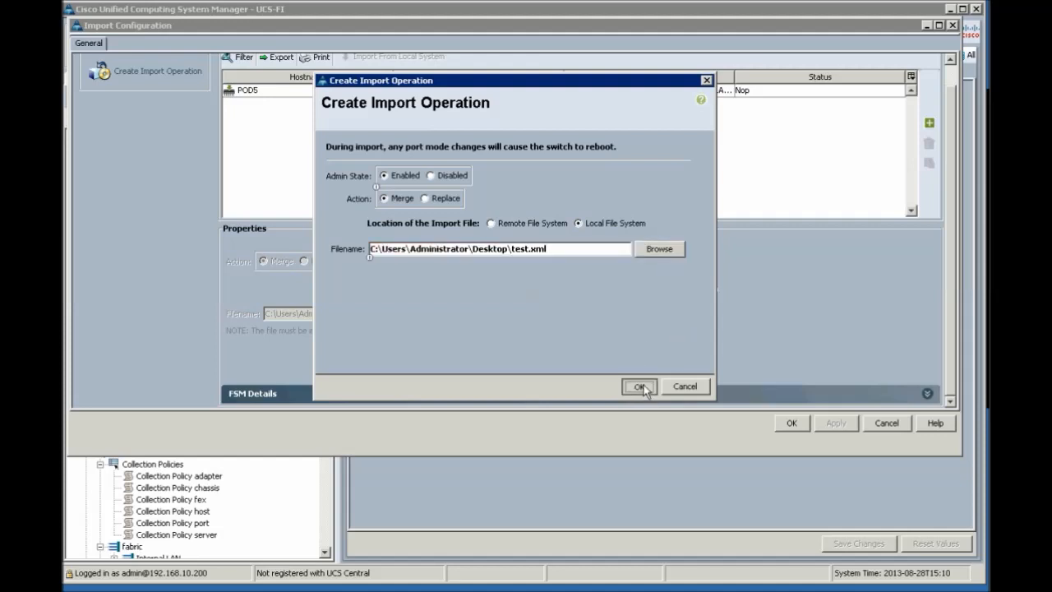
click(640, 387)
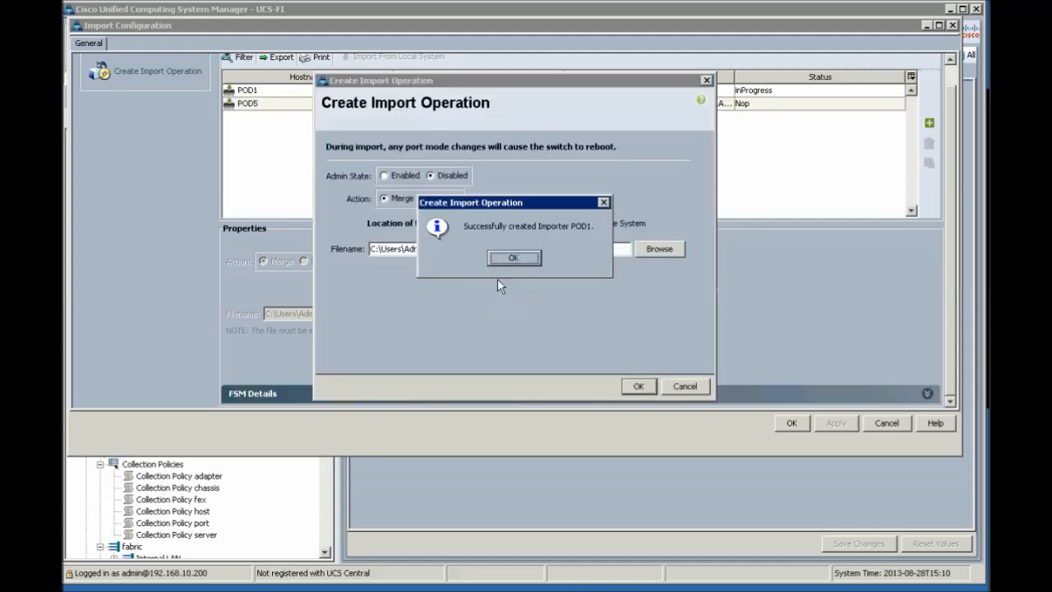
mouse_move(582, 237)
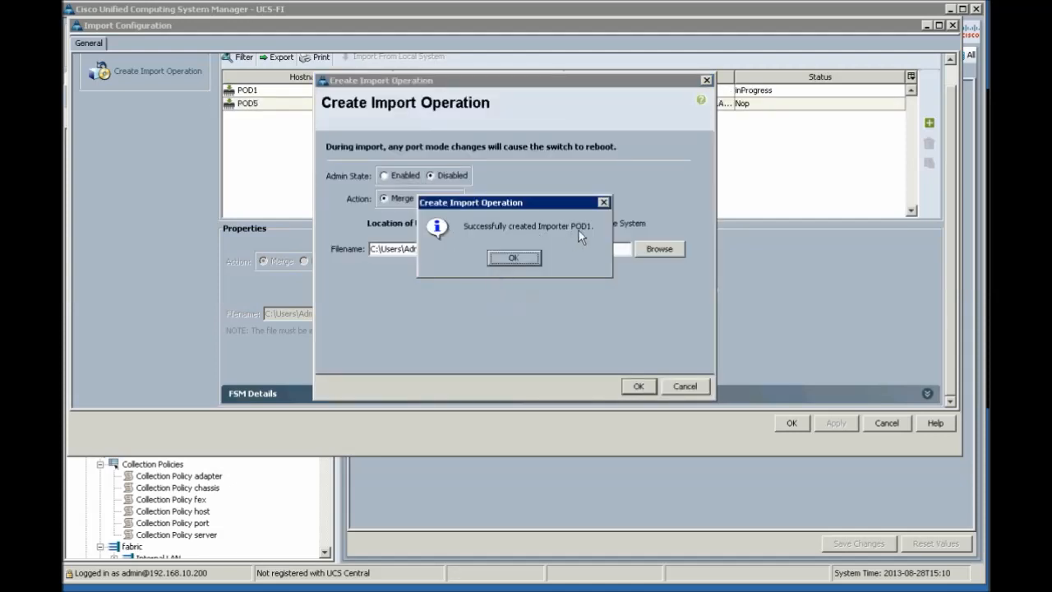
click(513, 257)
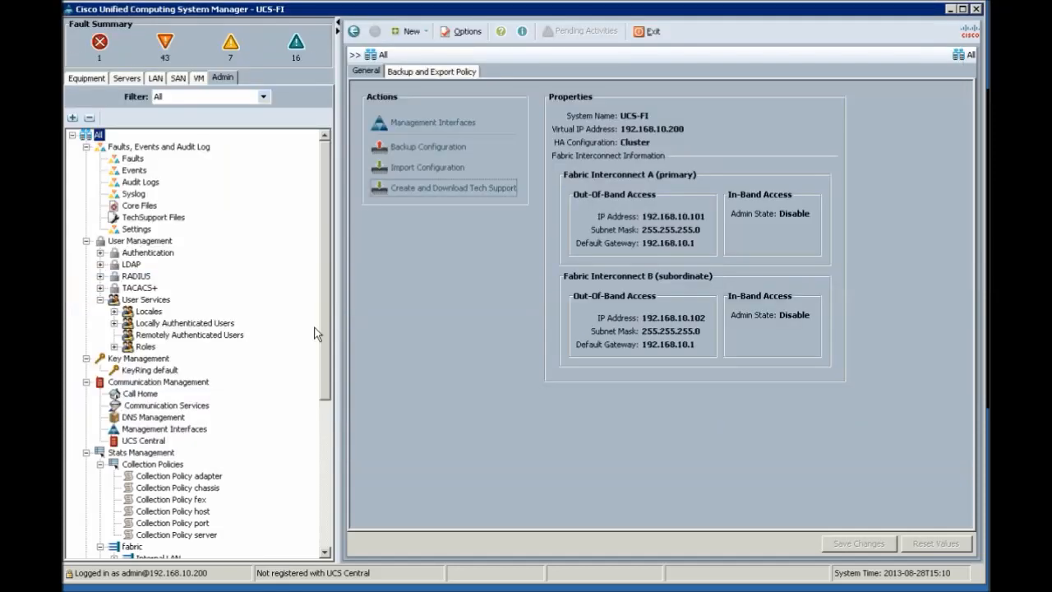
mouse_move(131, 121)
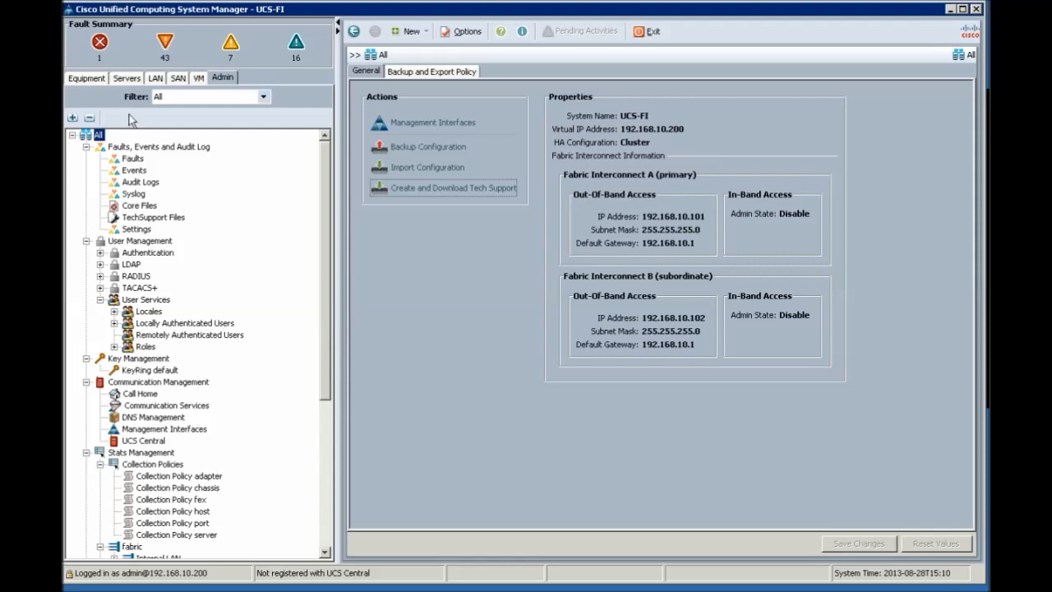
- Check Boston's Host Firmware Packages under Servers, where bos-mezz is listed again
click(125, 78)
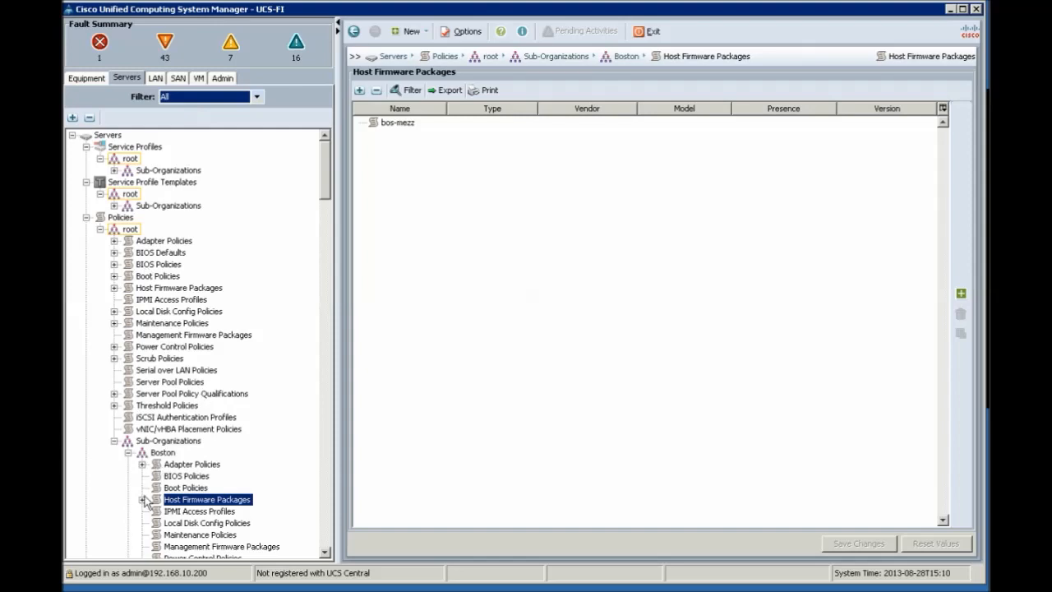
click(141, 500)
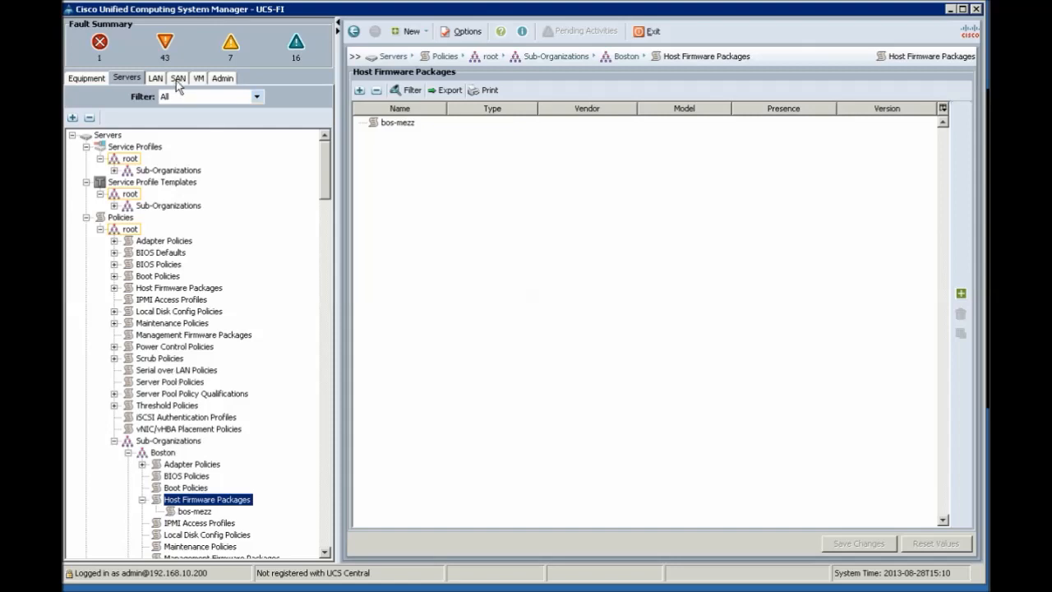
- View the LAN Cloud VLAN list showing Pod3-Cluster (39) restored
click(155, 77)
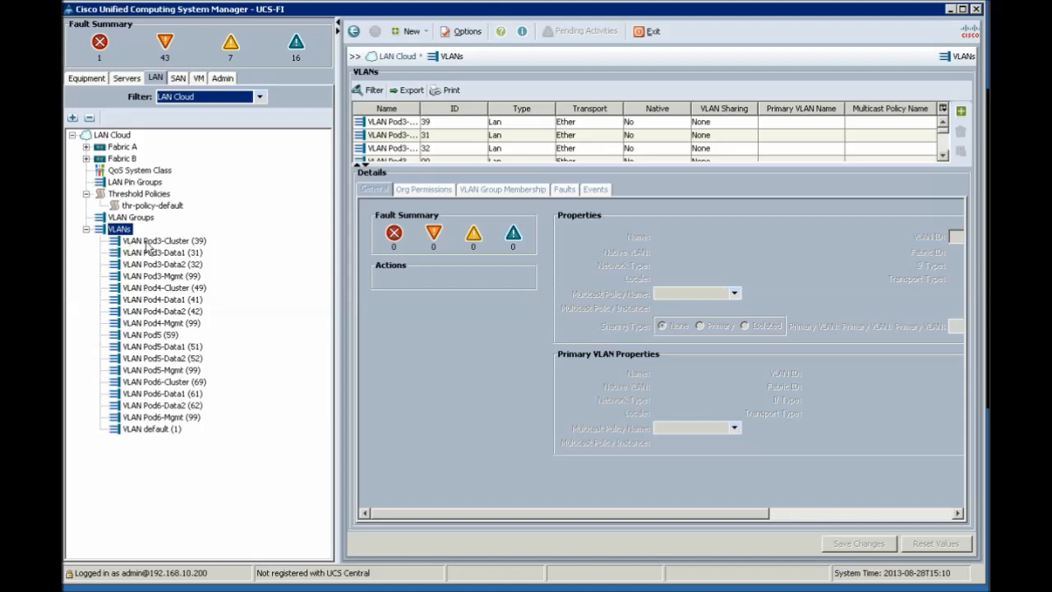
mouse_move(222, 260)
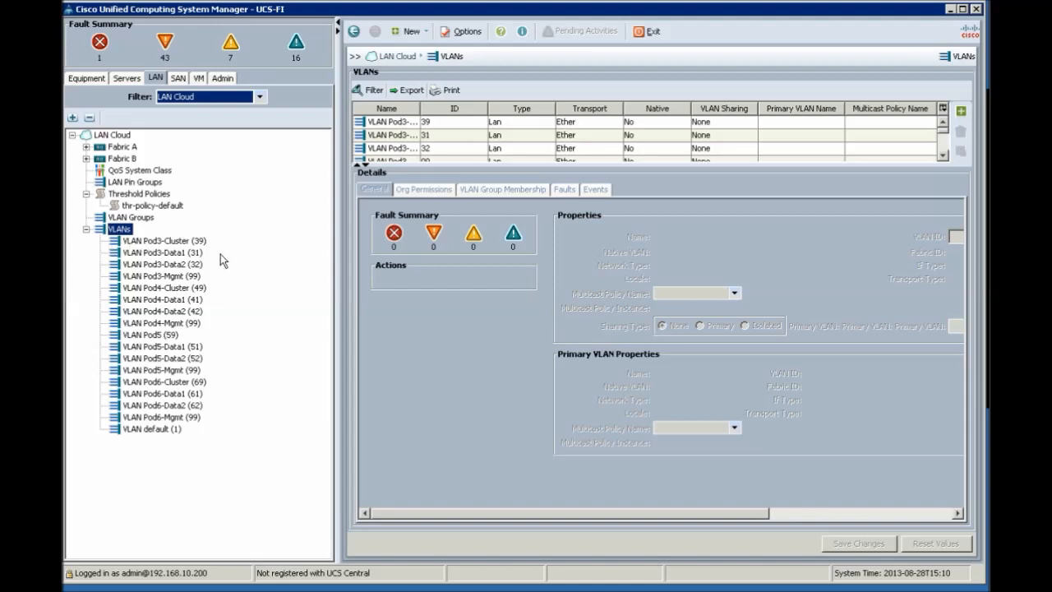
mouse_move(256, 259)
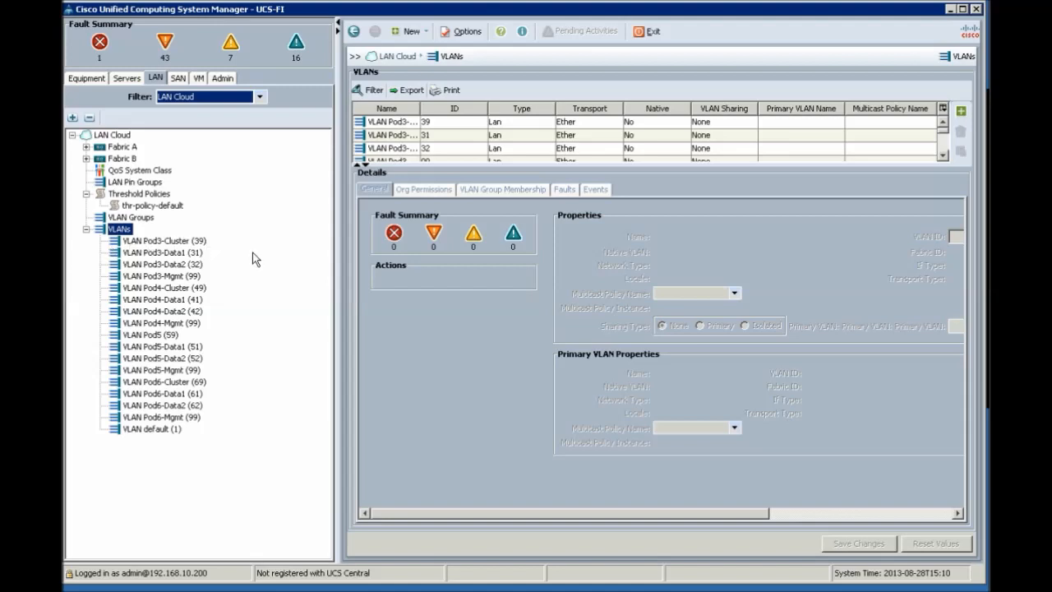
mouse_move(916, 269)
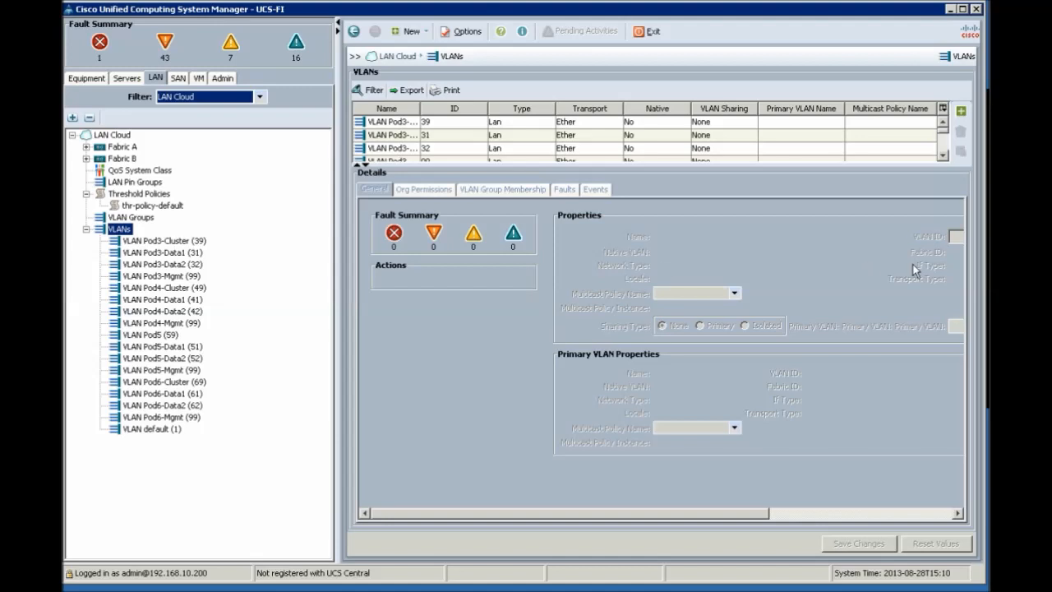
mouse_move(915, 269)
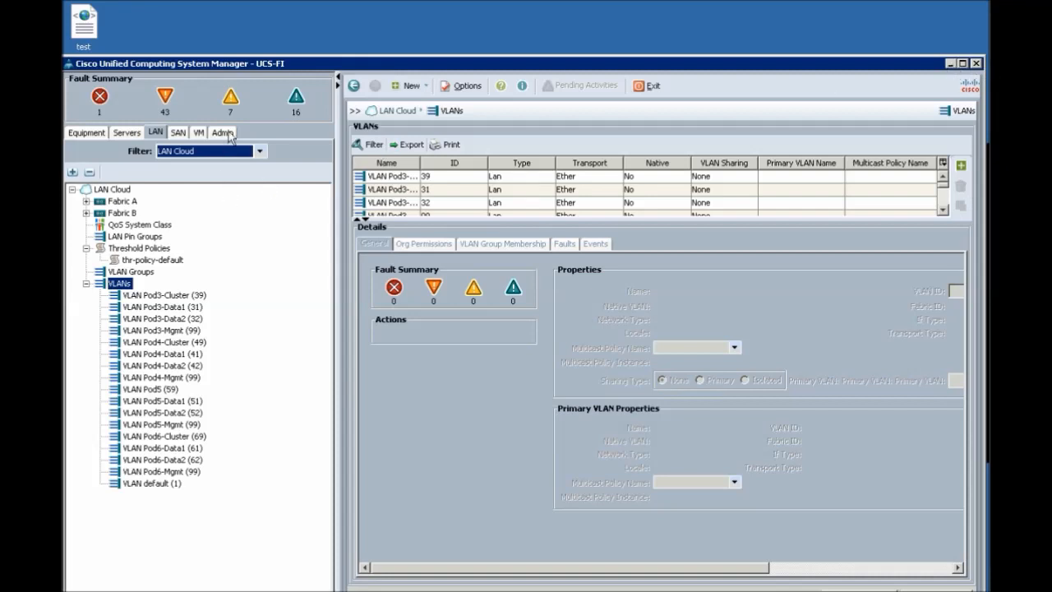
- Switch to the Admin area showing the All node's backup and import actions
click(222, 132)
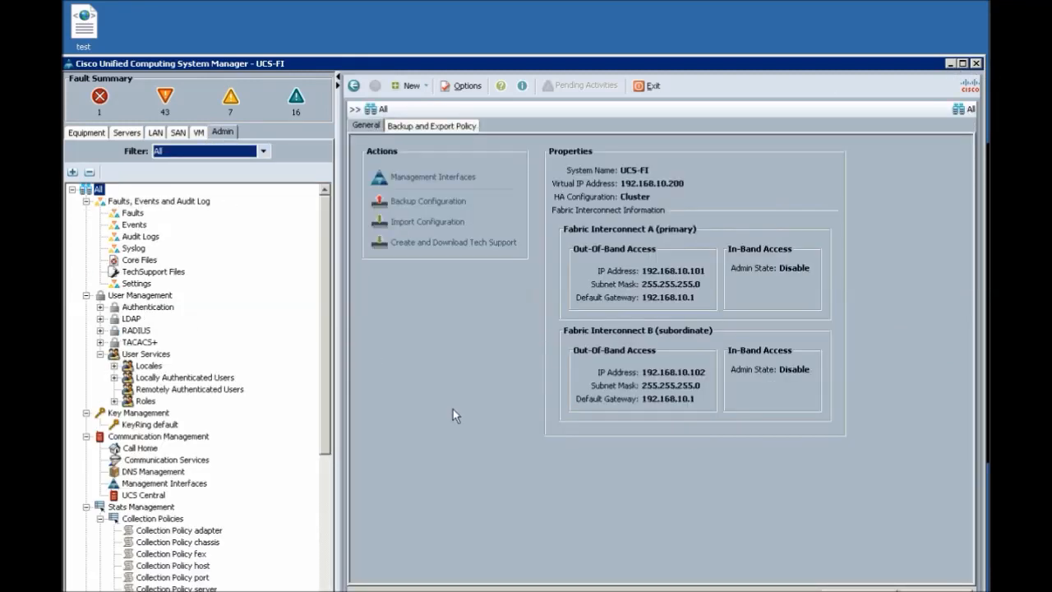
mouse_move(402, 406)
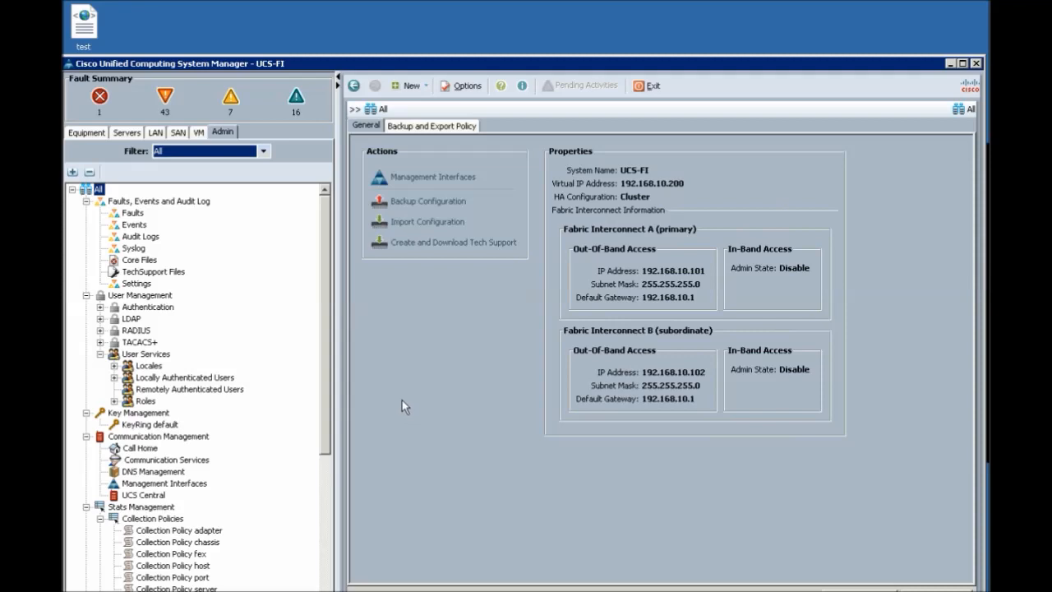
mouse_move(546, 206)
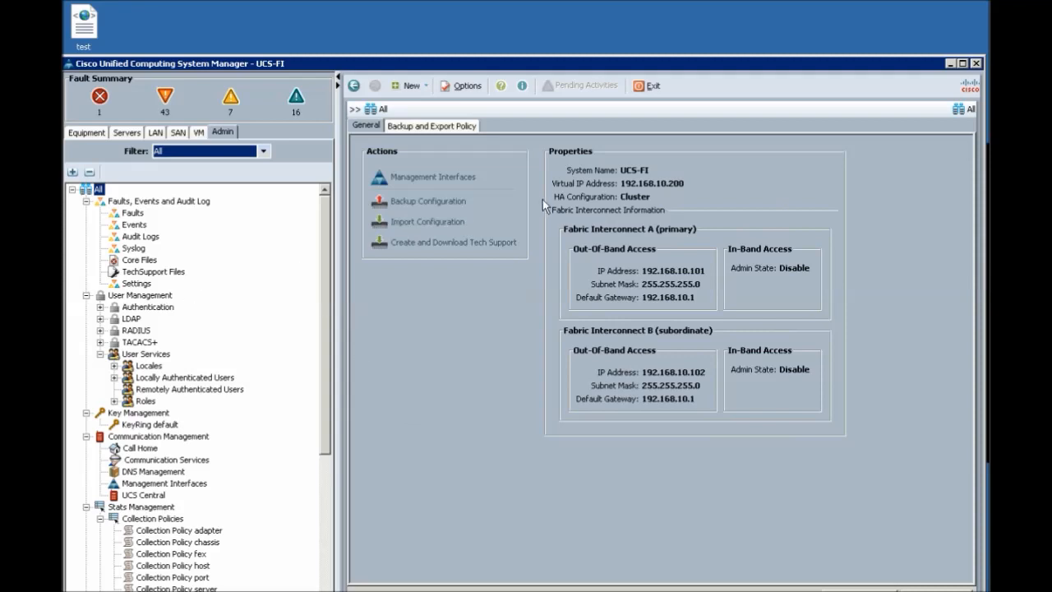
mouse_move(953, 69)
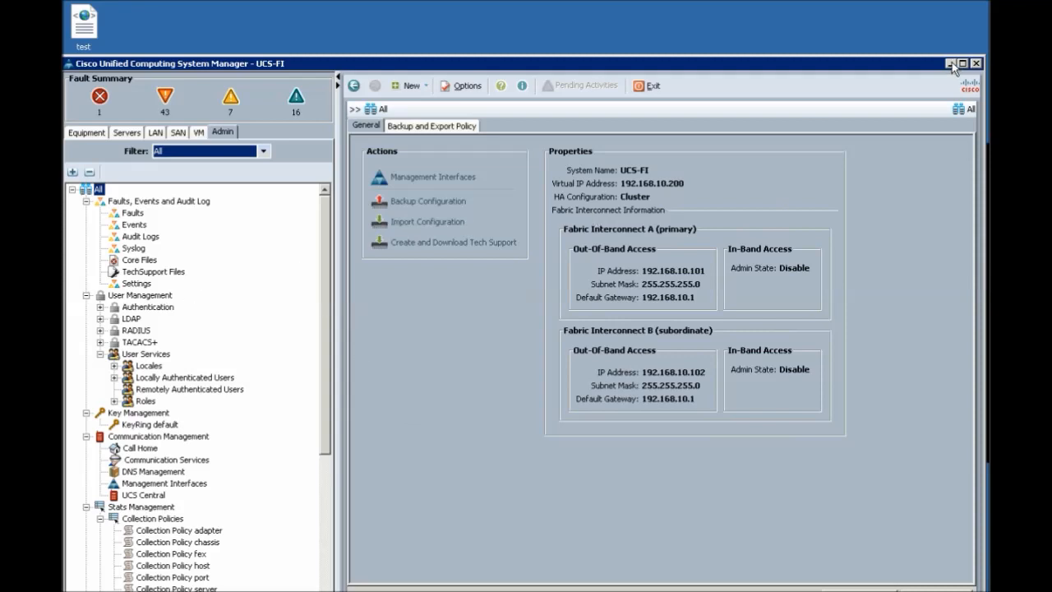